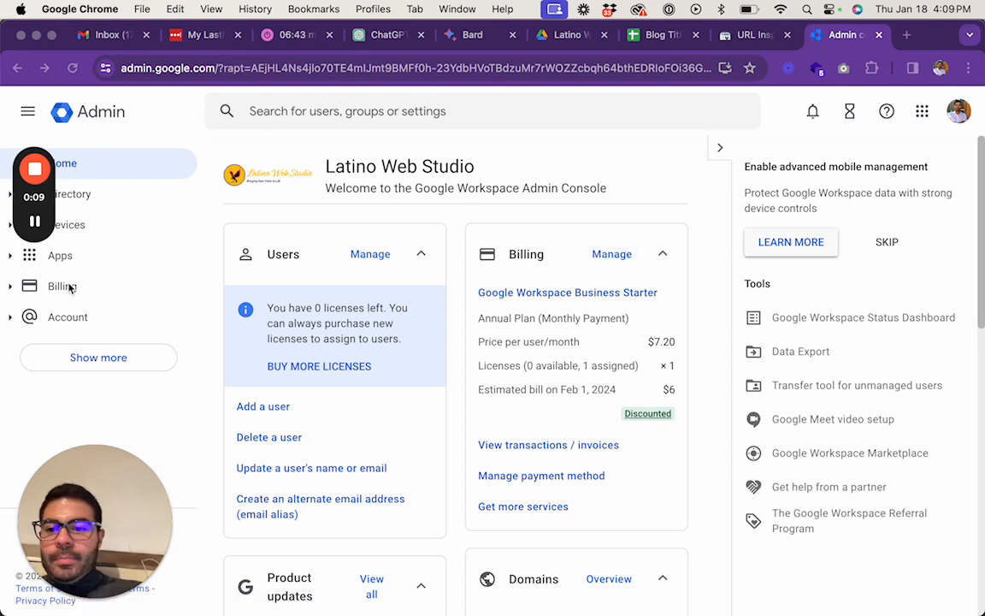
From Billing > Subscriptions, add the Cloud Identity Free edition and proceed to checkout.
left_click(61, 286)
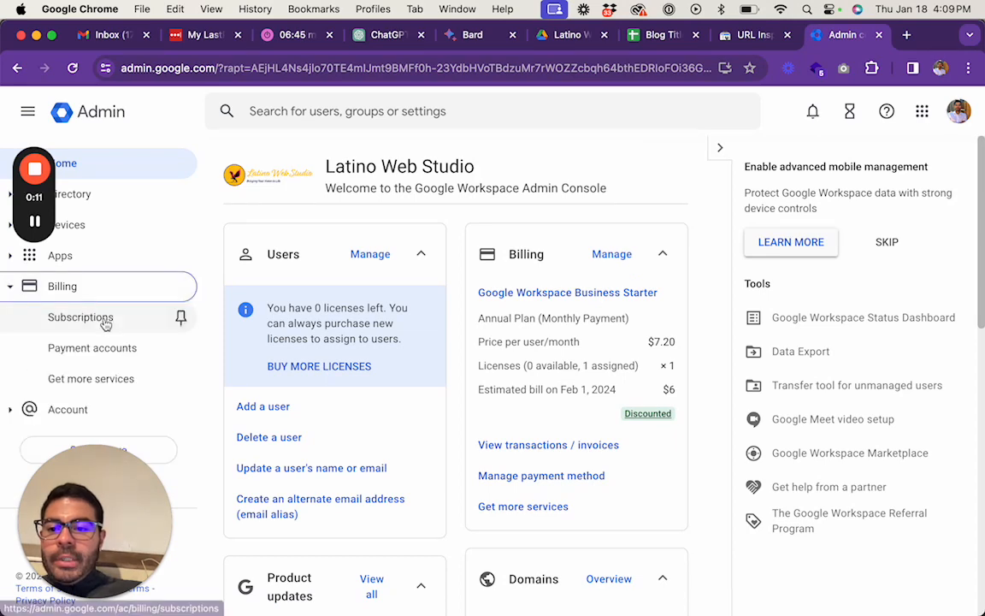
left_click(80, 318)
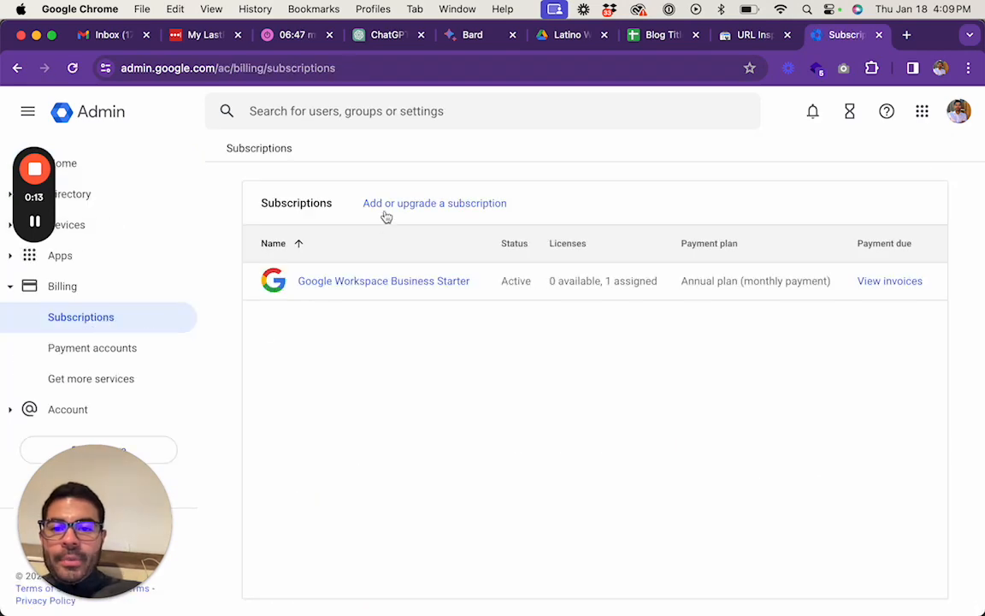
left_click(434, 203)
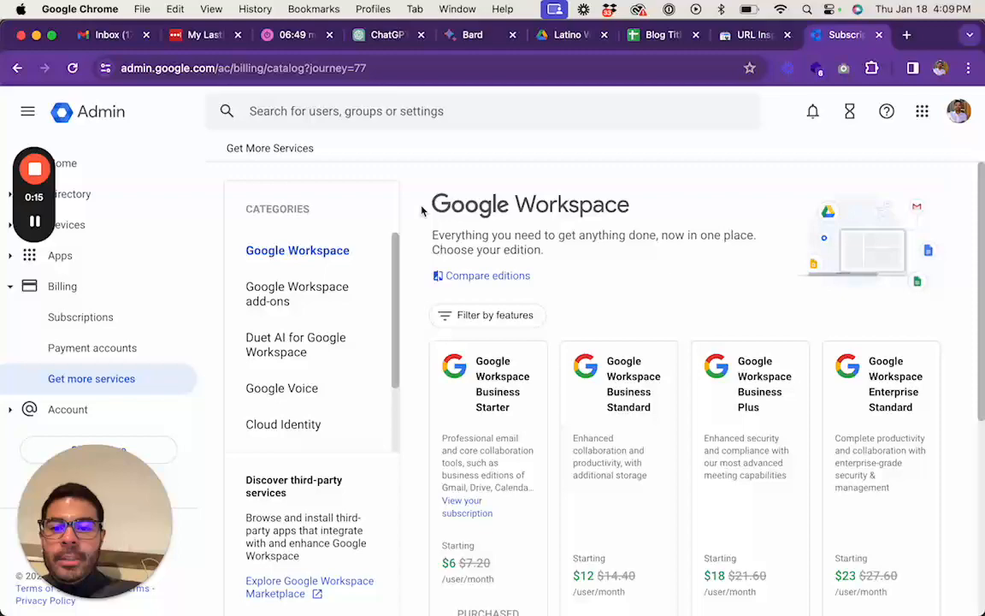
left_click(283, 424)
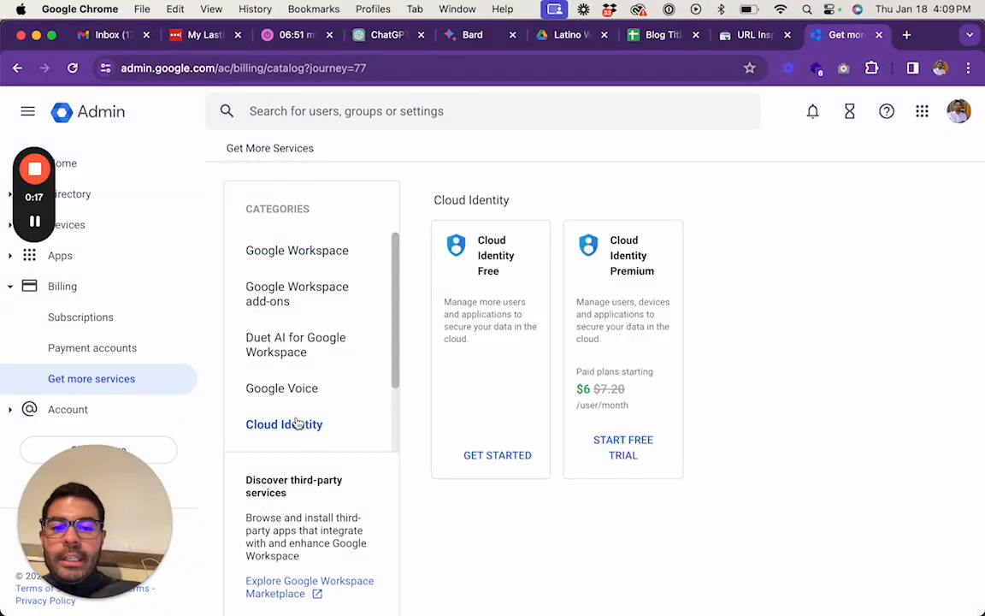
left_click(496, 454)
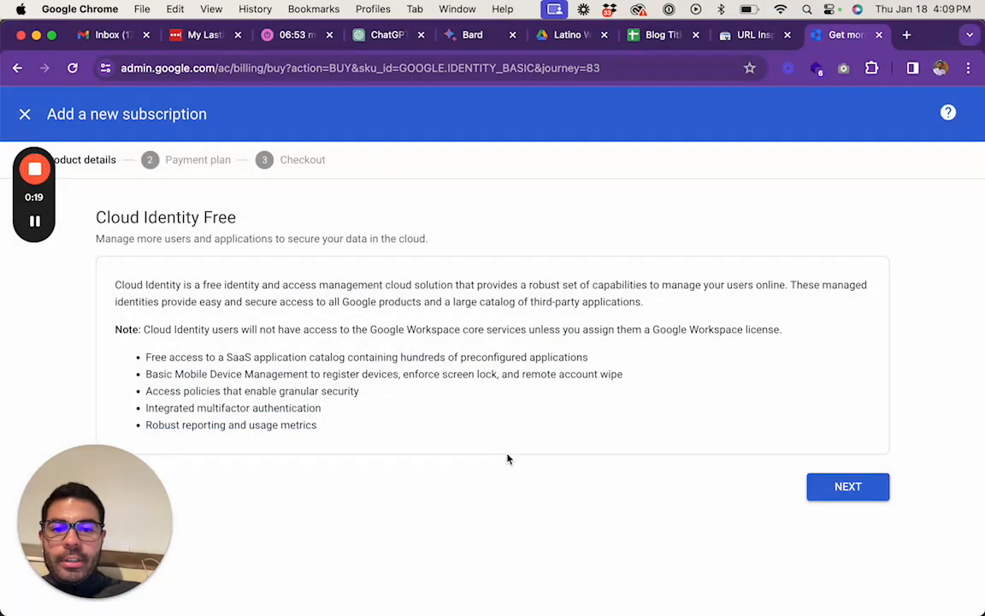
left_click(848, 486)
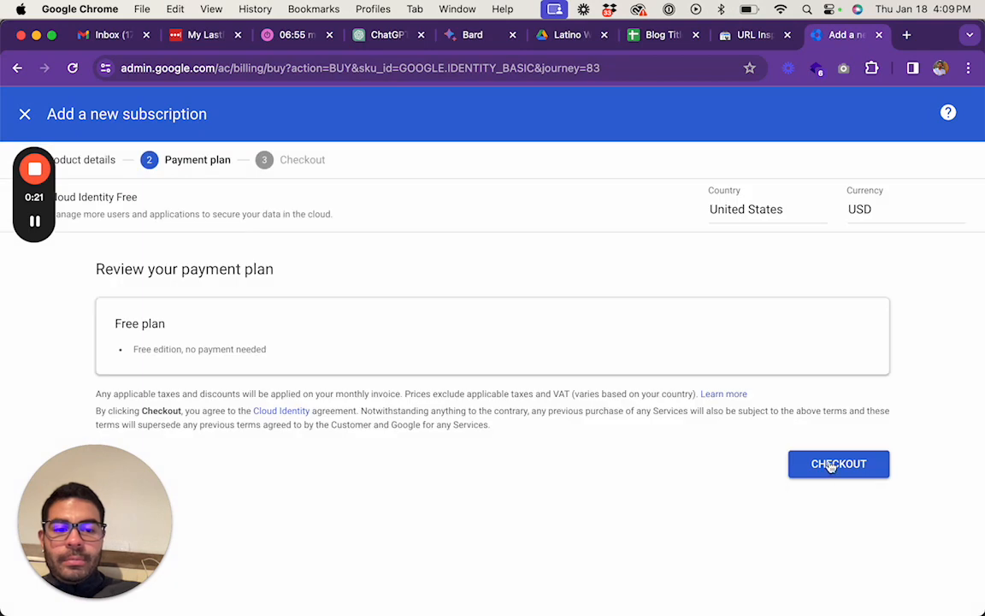
left_click(838, 464)
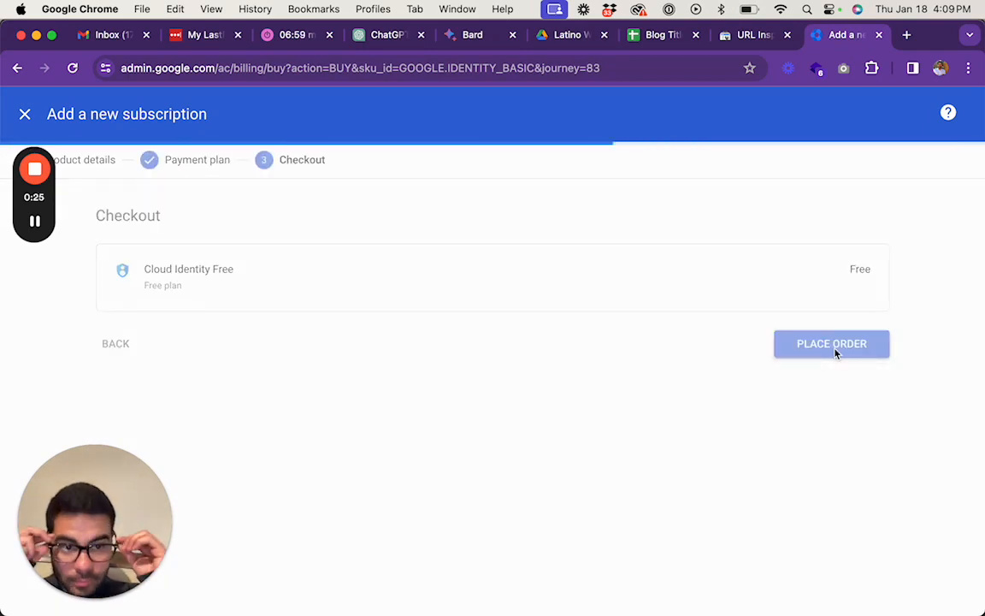
Place the Cloud Identity Free order and wait for the purchase confirmation.
left_click(831, 343)
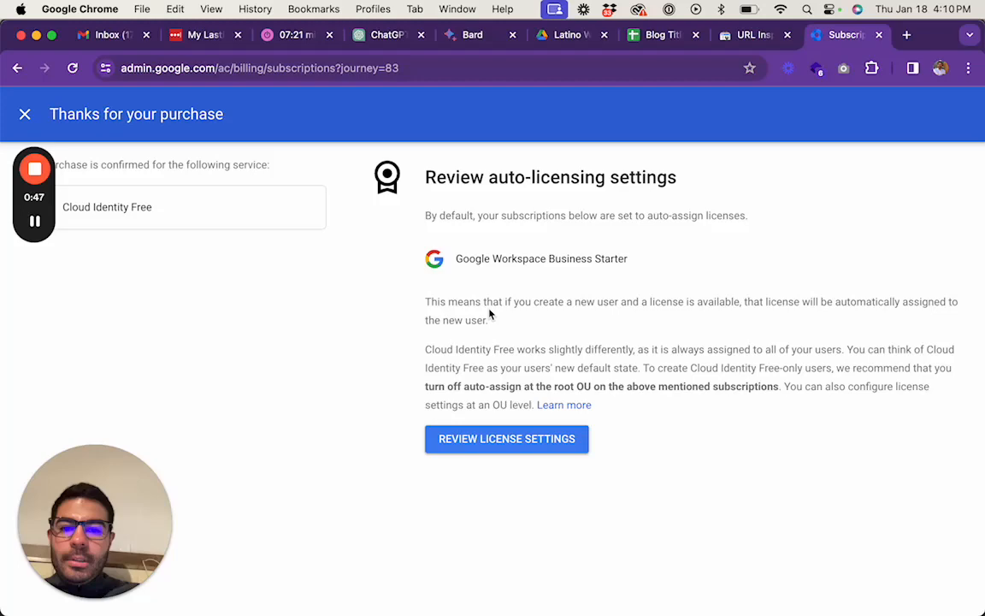
In license settings, switch Automatic licensing to OFF and save.
left_click(506, 438)
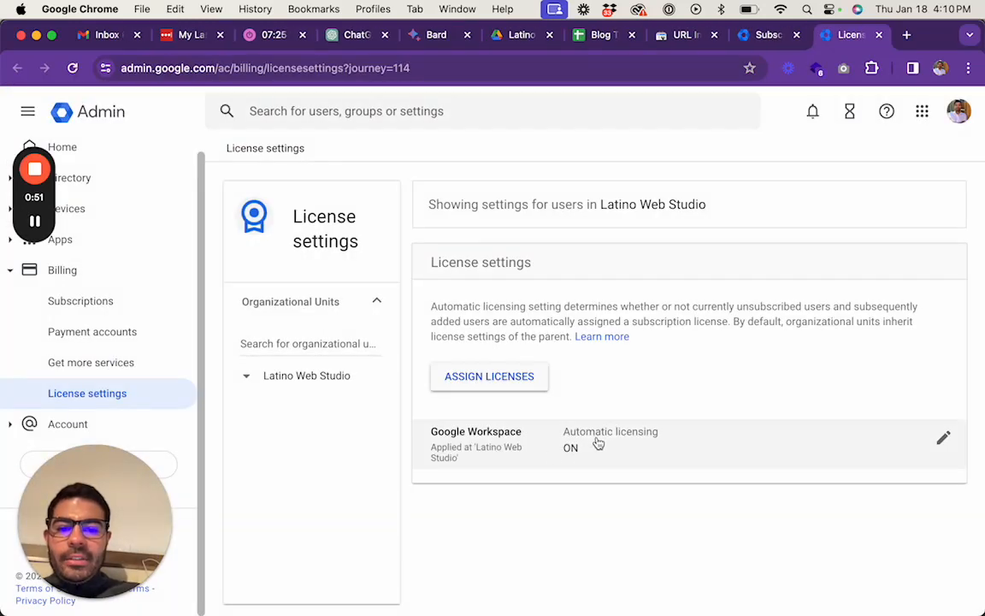
left_click(943, 438)
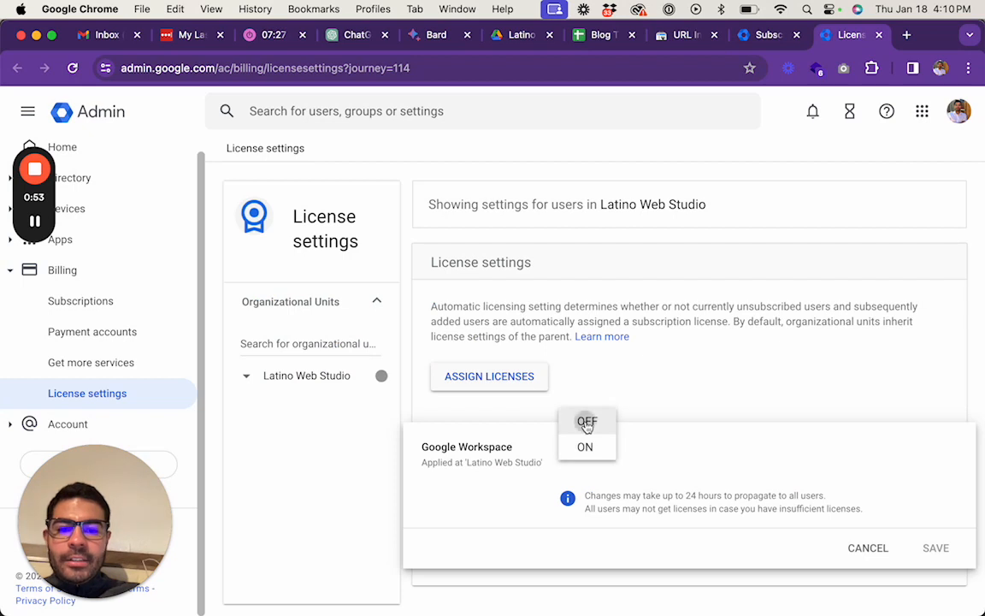
left_click(587, 421)
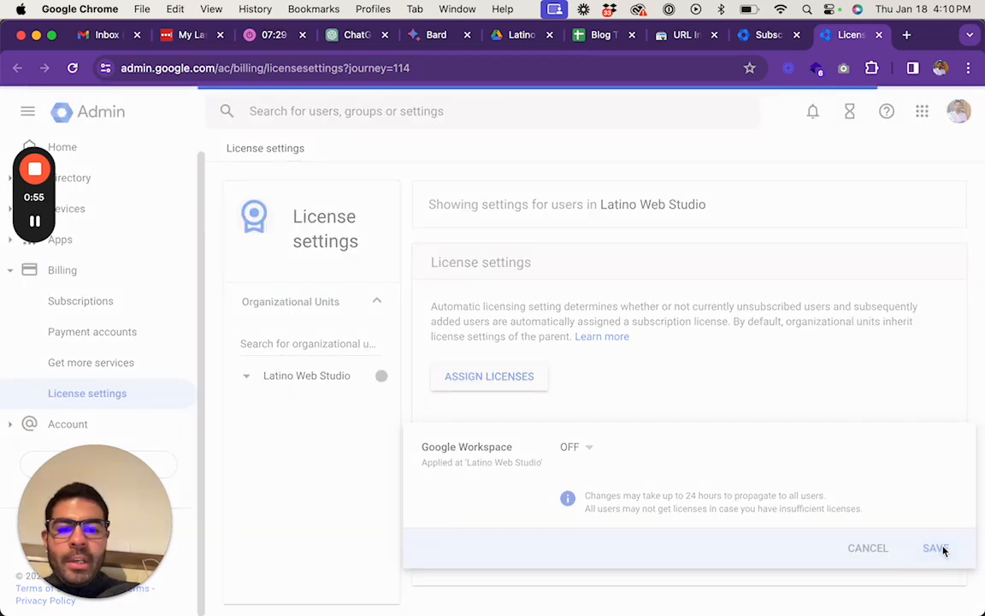
left_click(934, 548)
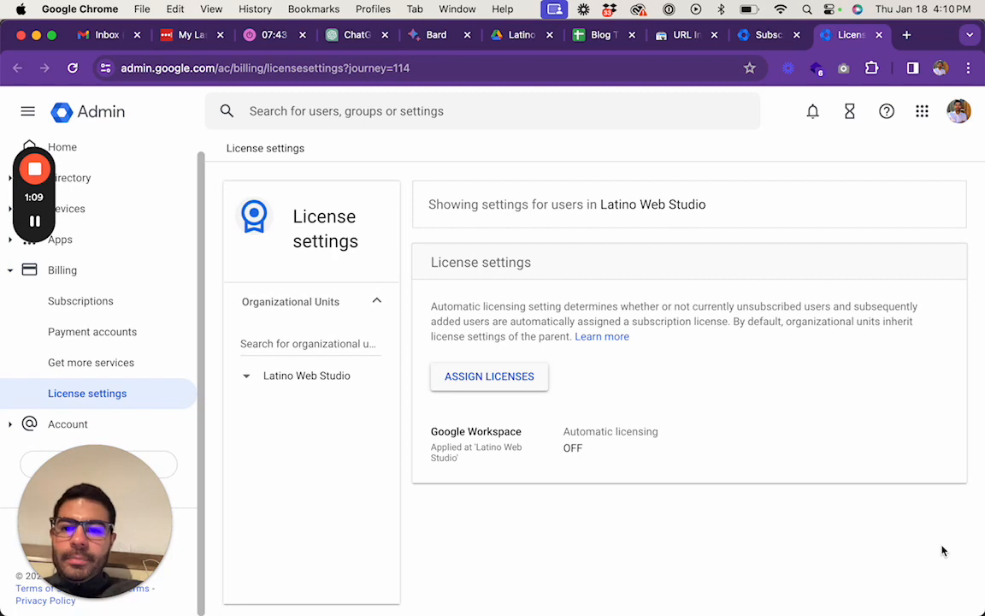
mouse_move(567, 477)
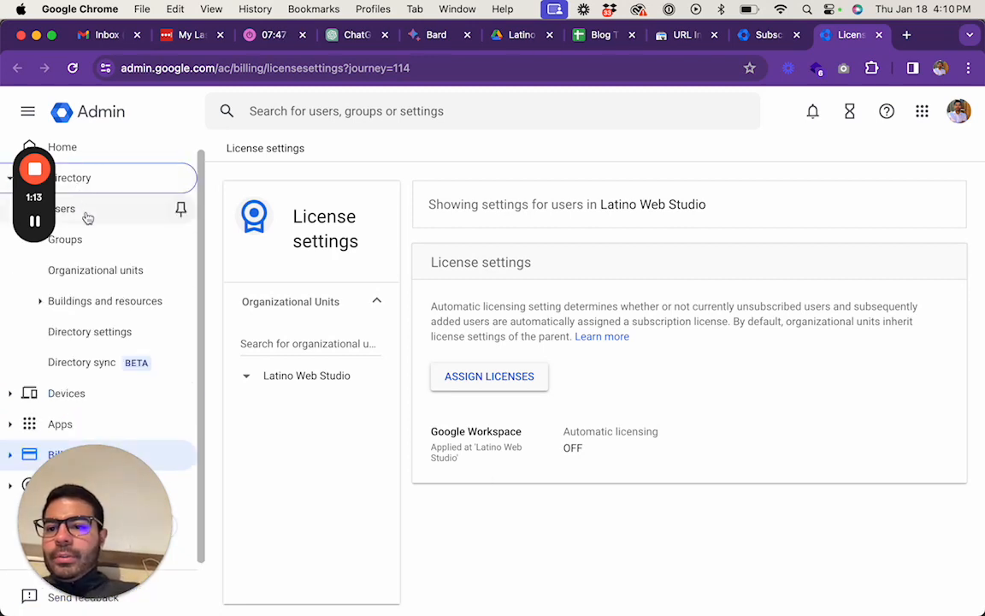
Create user John Smith with a generated password and dismiss the password notice.
left_click(64, 209)
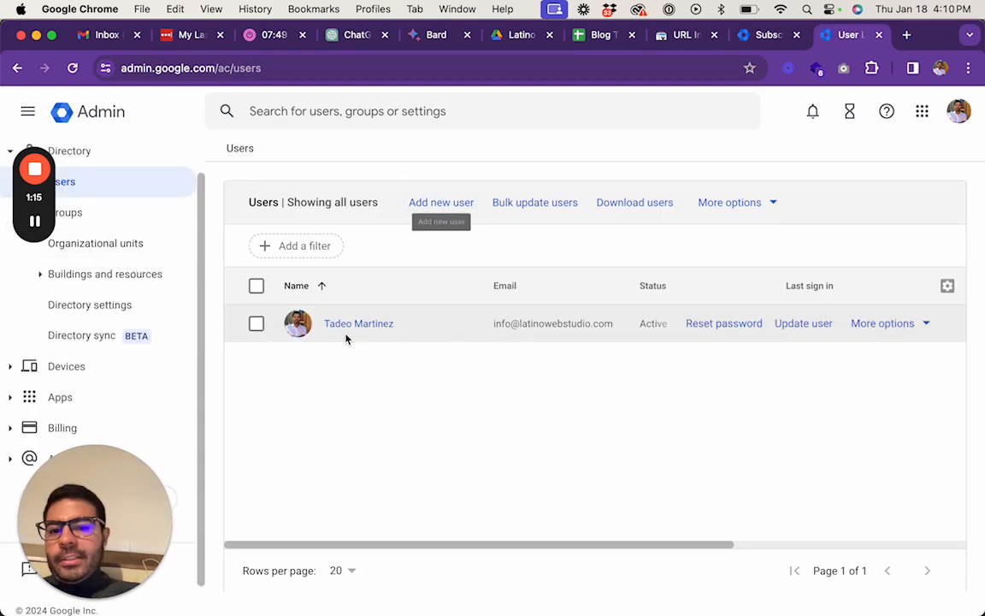
left_click(441, 202)
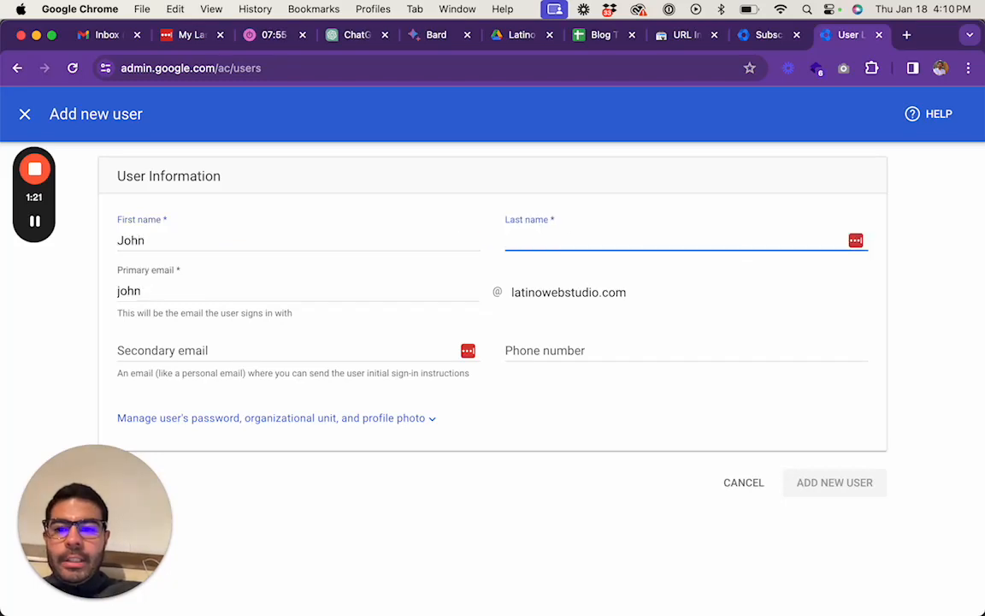
type("Smith")
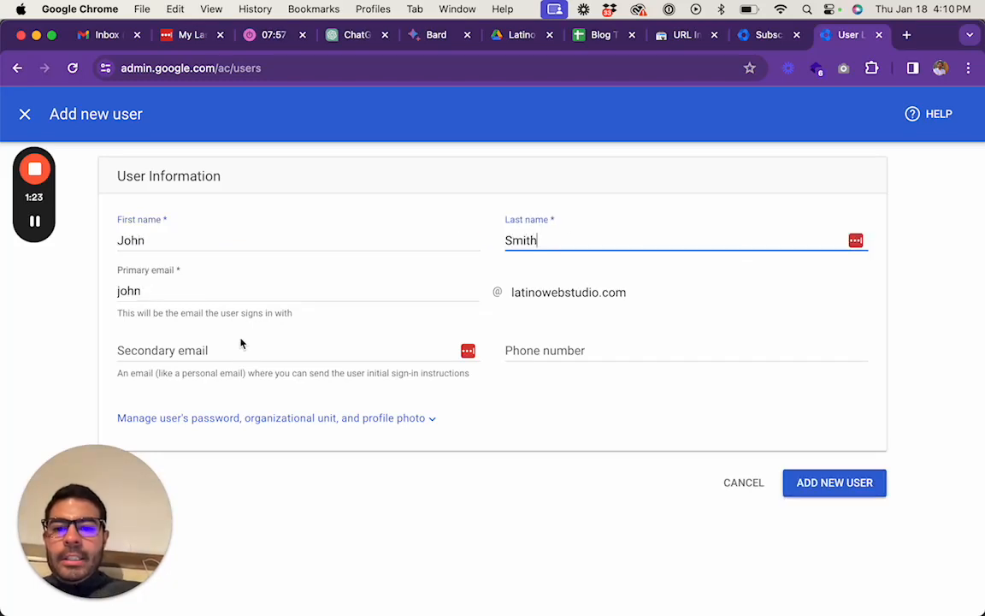
mouse_move(637, 331)
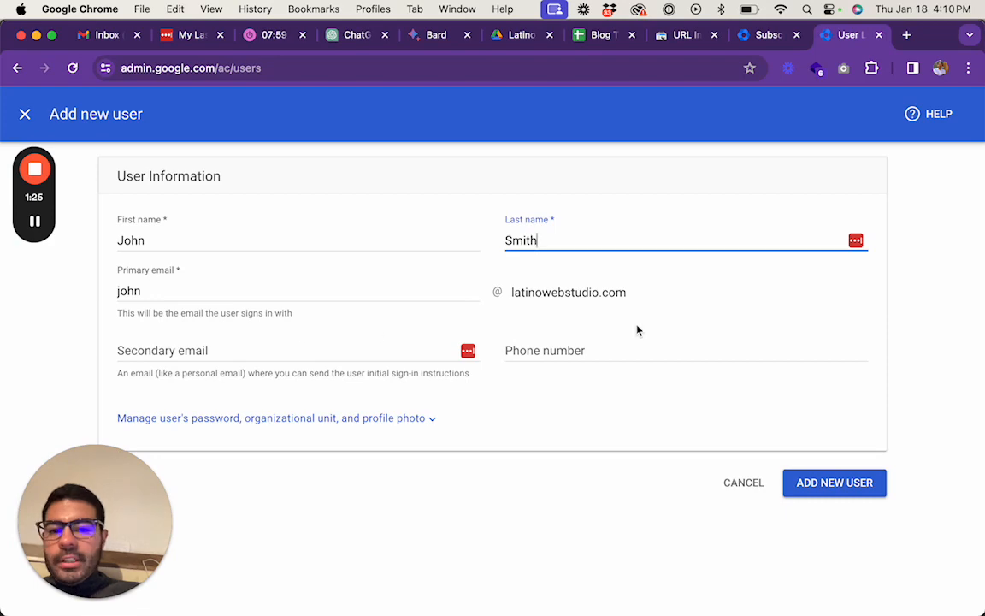
left_click(834, 482)
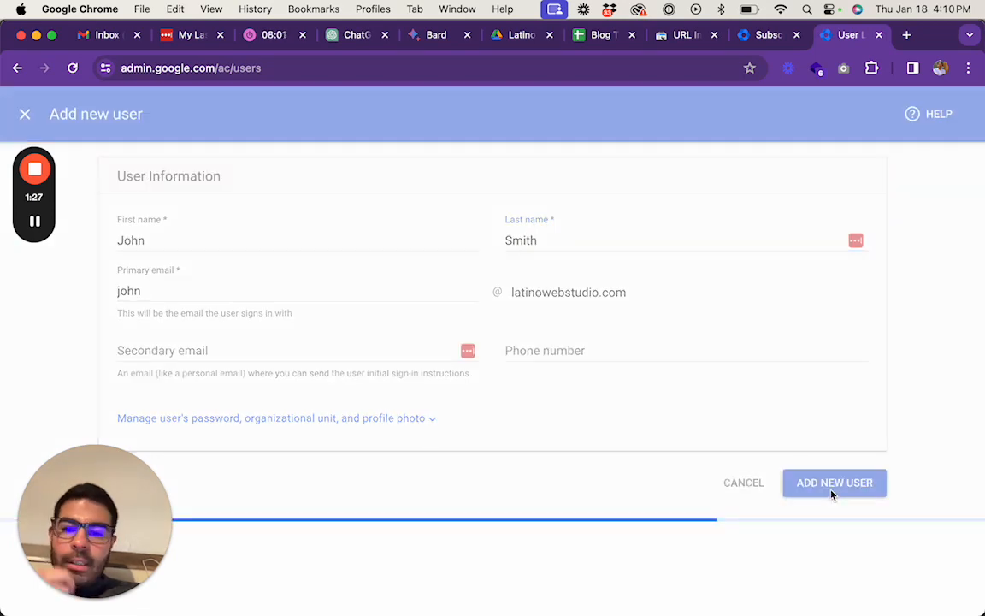
left_click(834, 482)
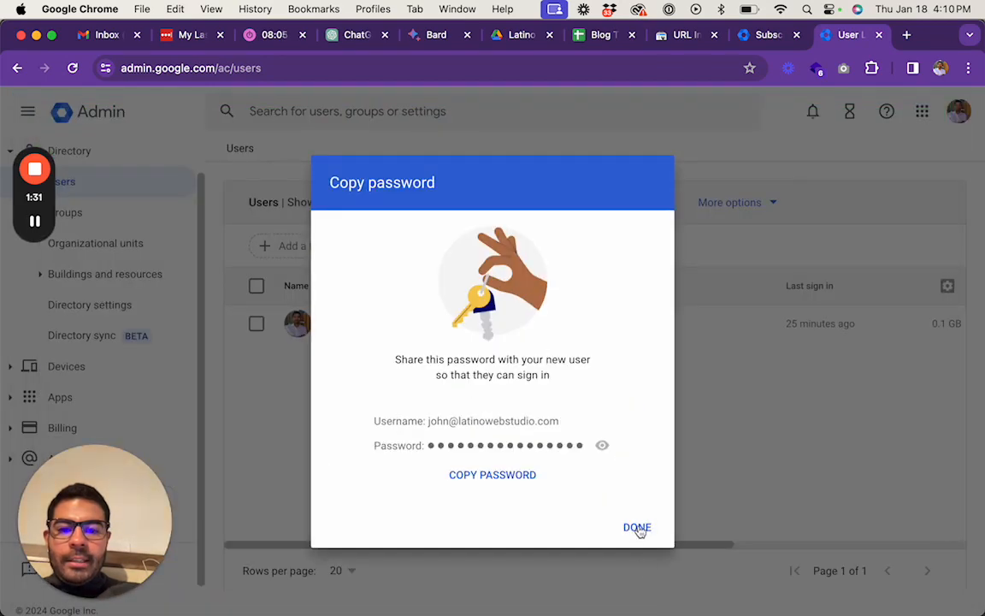
left_click(636, 526)
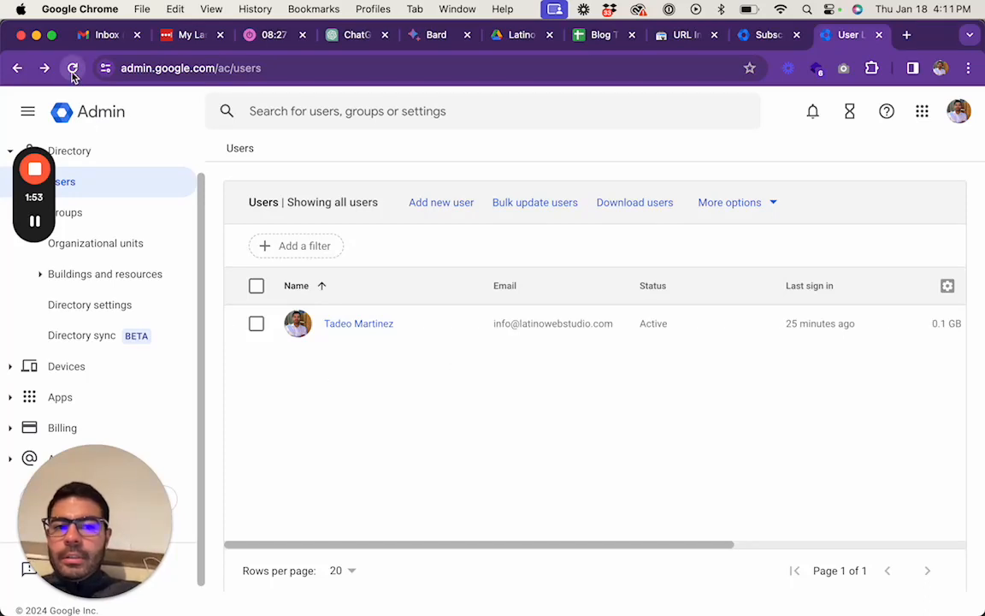
left_click(73, 68)
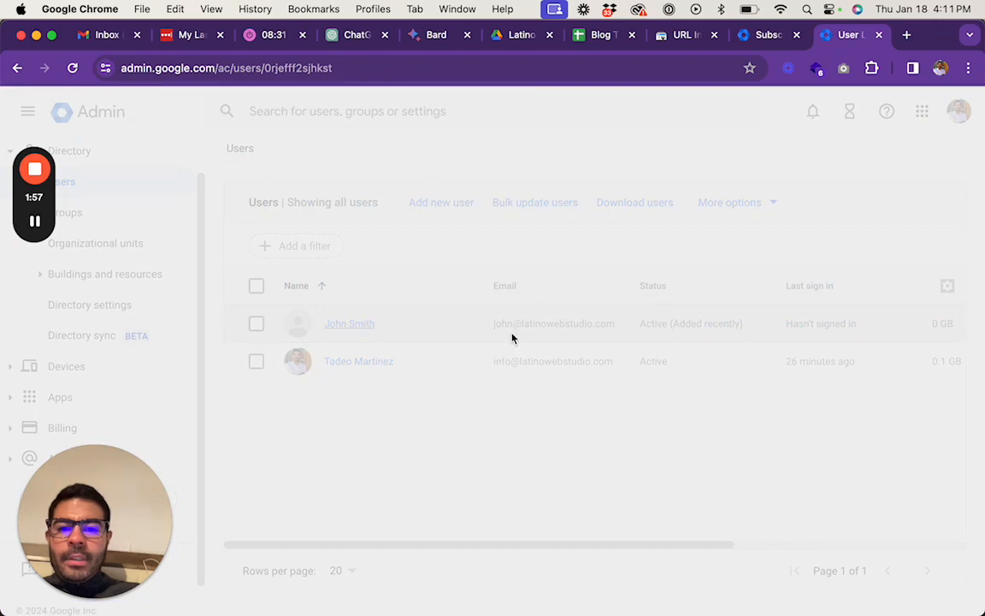
left_click(349, 323)
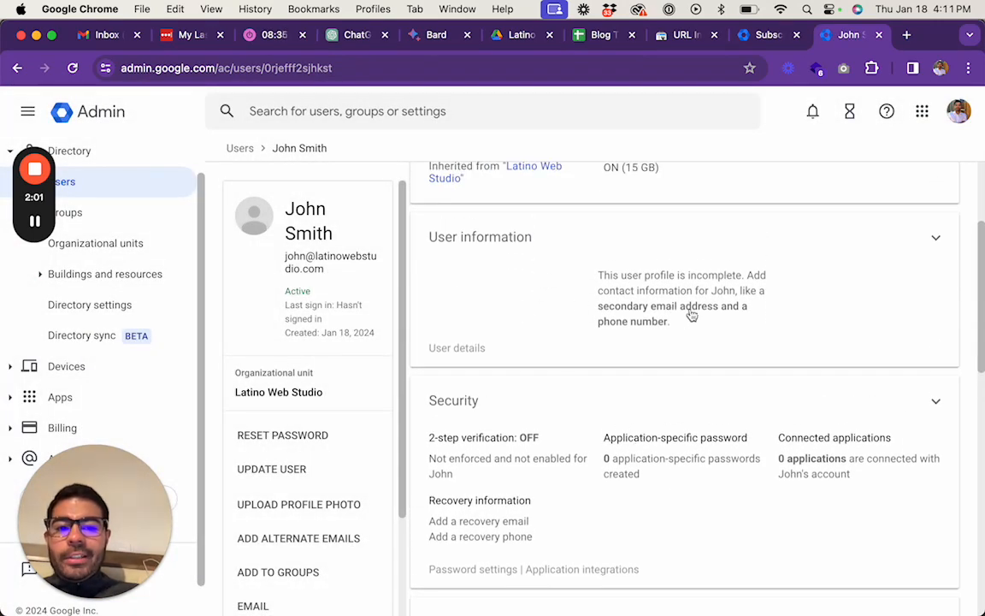
scroll("down", 3)
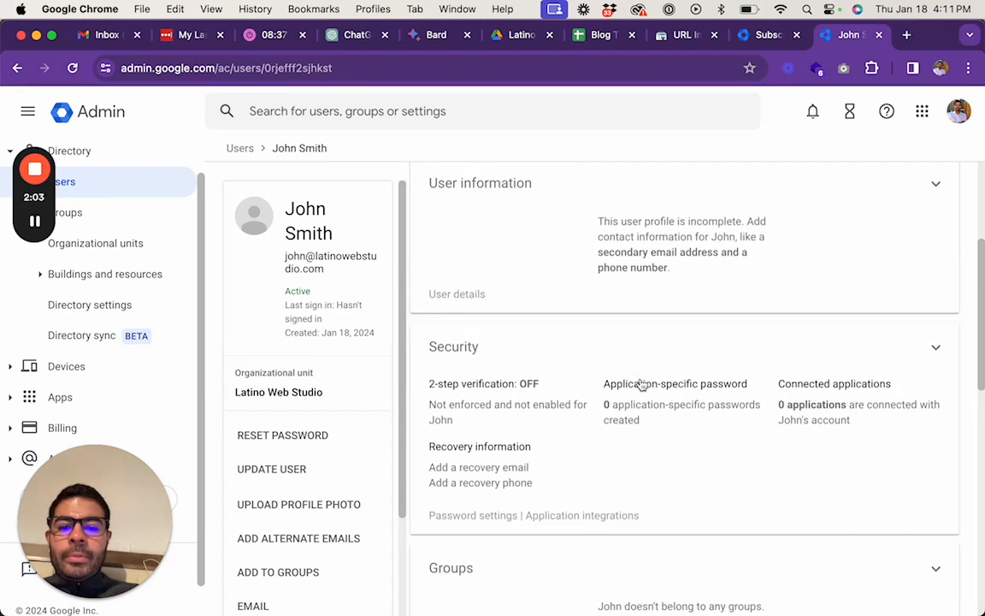
scroll("down", 3)
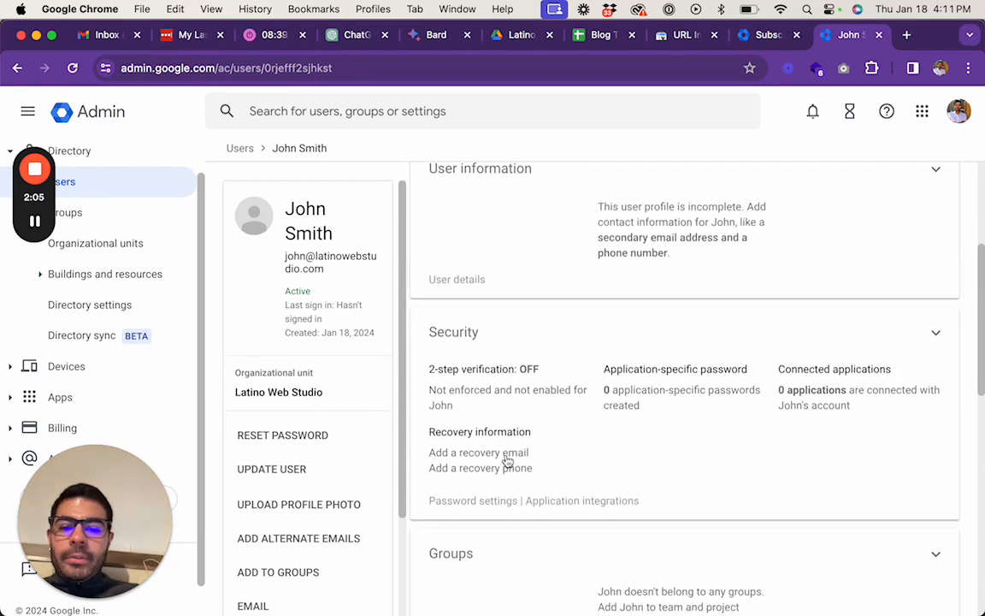
mouse_move(674, 415)
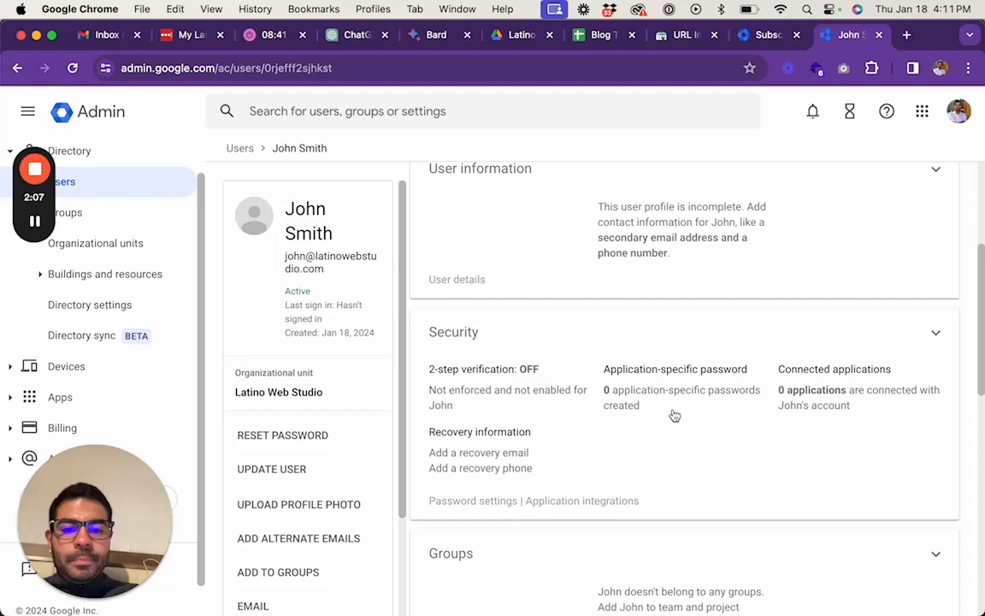
scroll("down", 3)
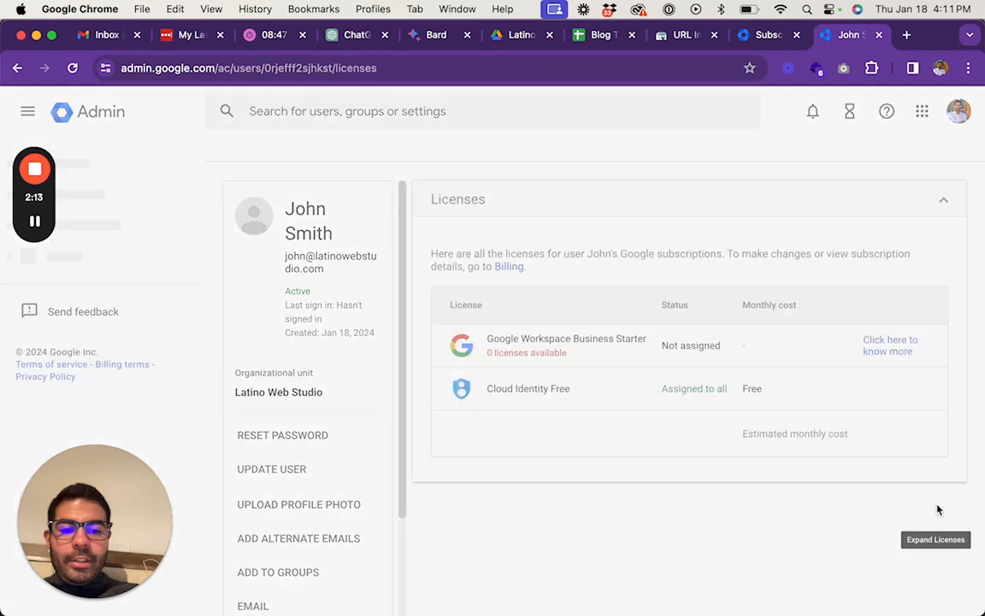
left_click(28, 111)
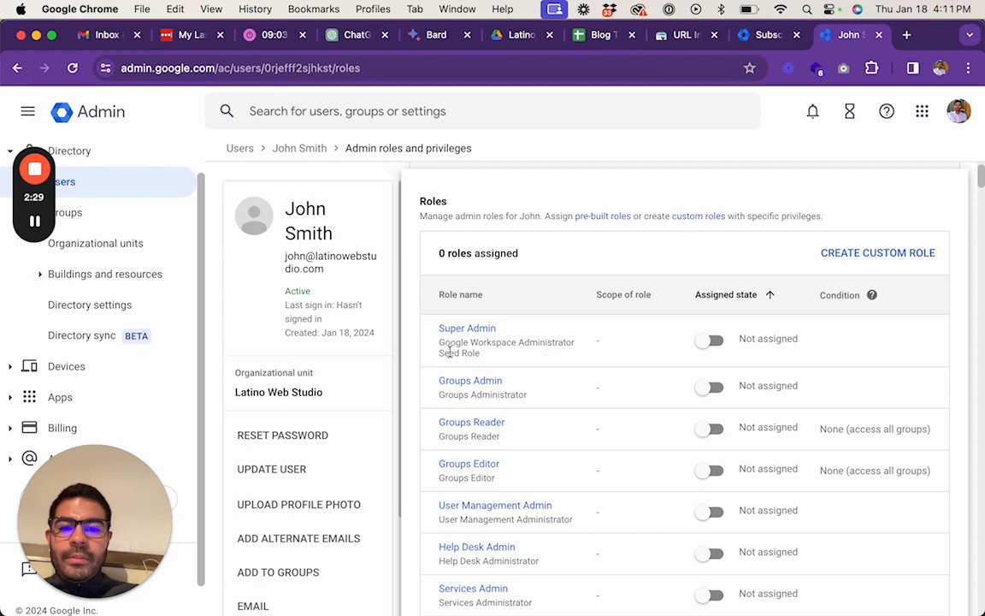
mouse_move(534, 476)
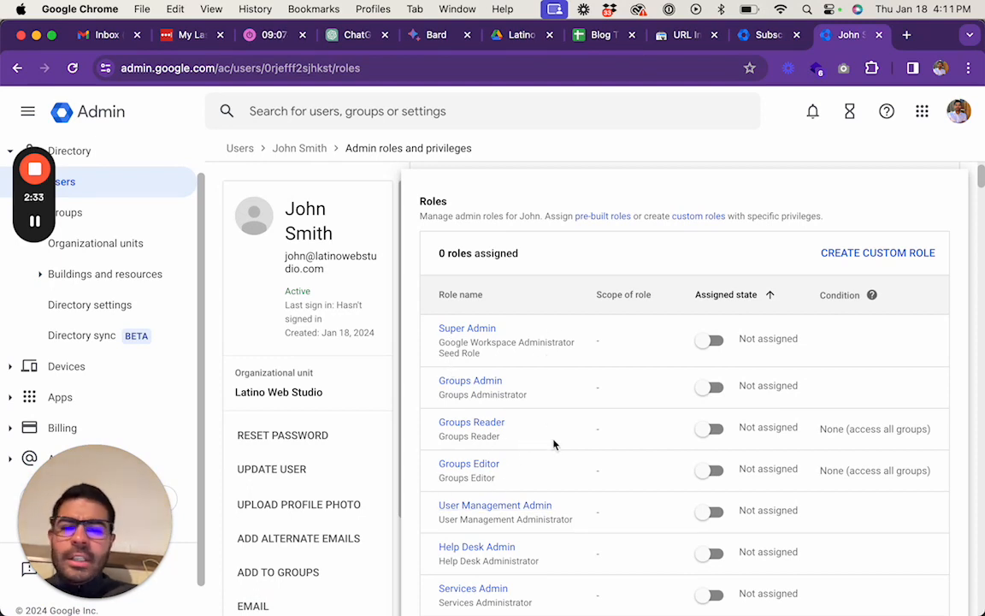
Toggle Super Admin to Assigned for John Smith and save the role.
left_click(709, 340)
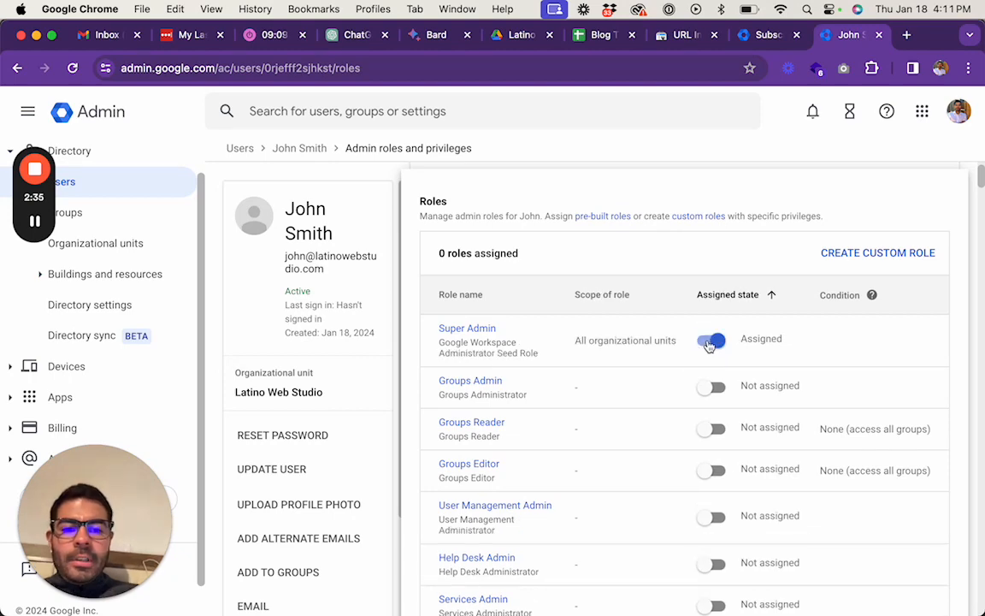
left_click(710, 340)
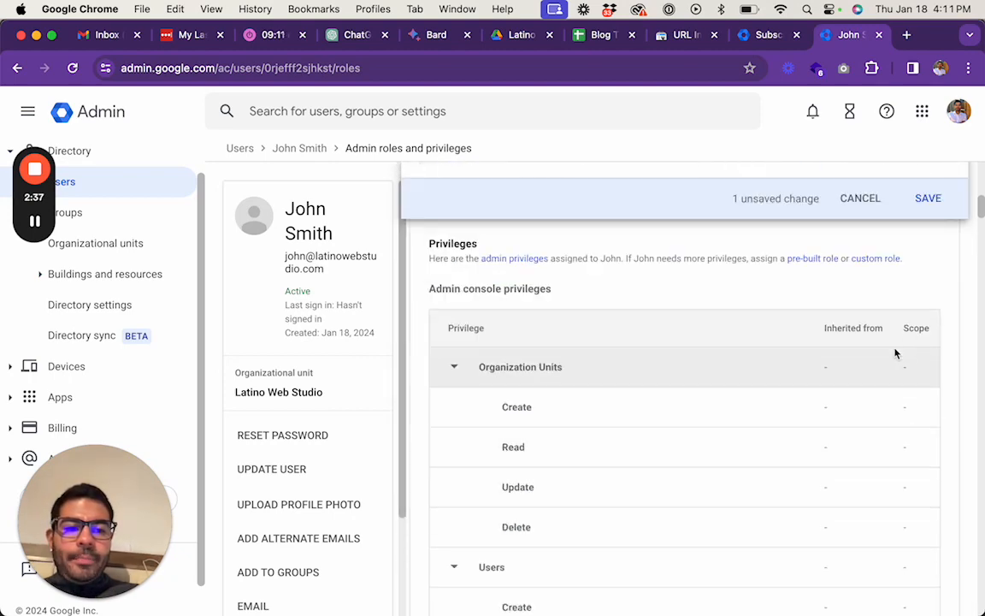
left_click(928, 197)
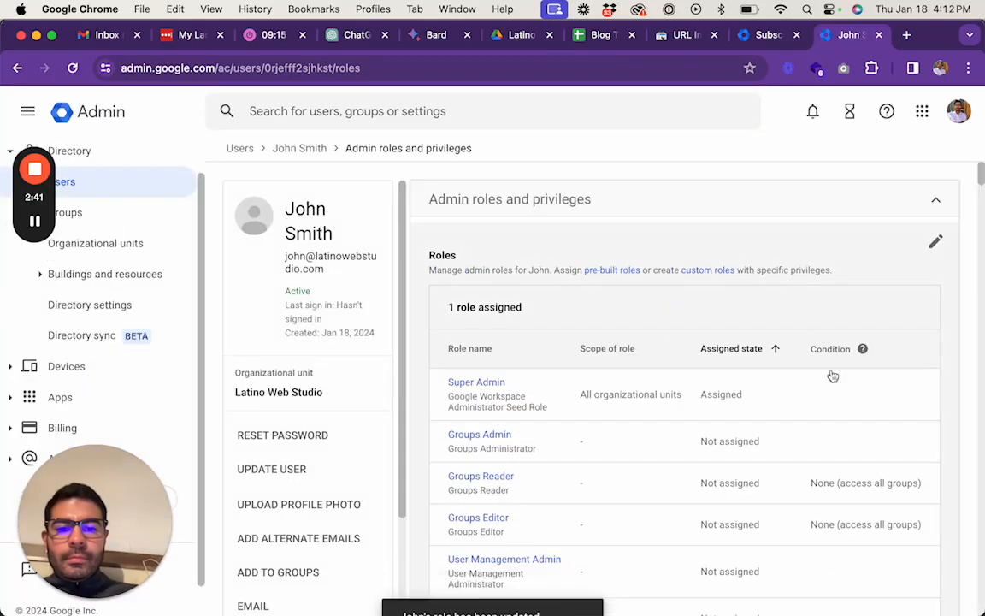
mouse_move(934, 199)
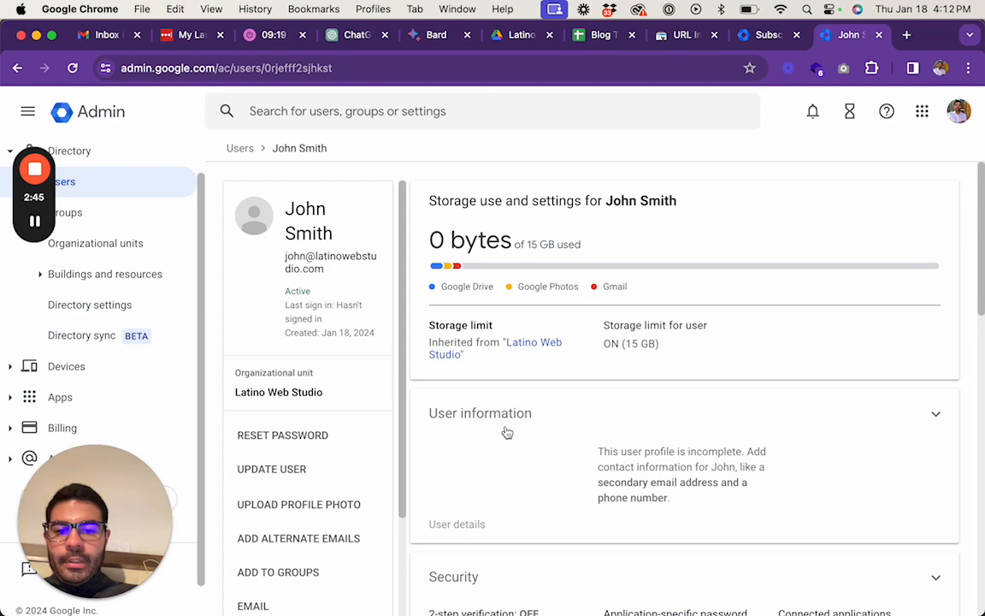
Reset John Smith's password to a custom one, unchecking 'Ask user to change their password'.
left_click(282, 434)
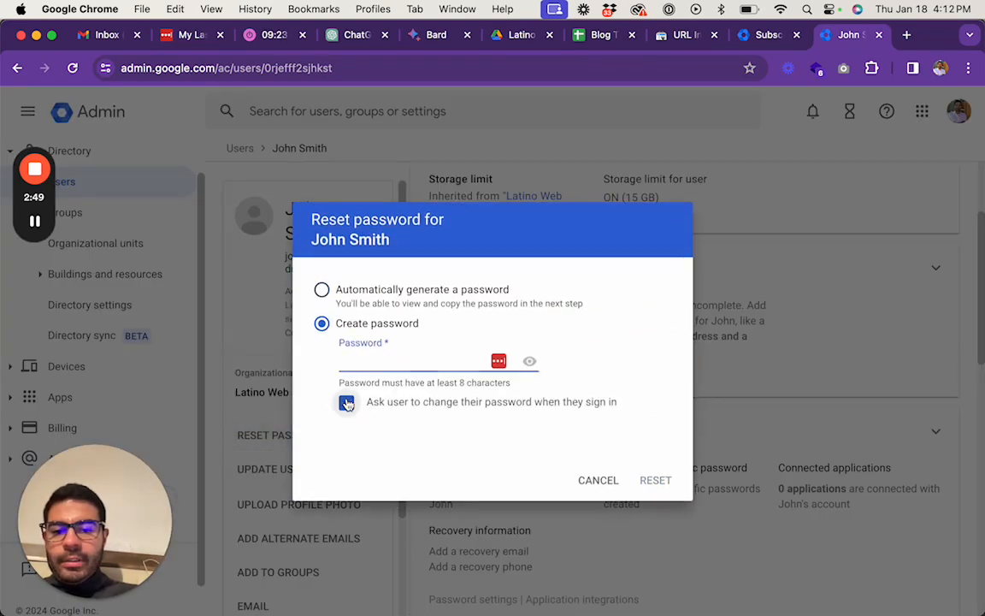
left_click(419, 360)
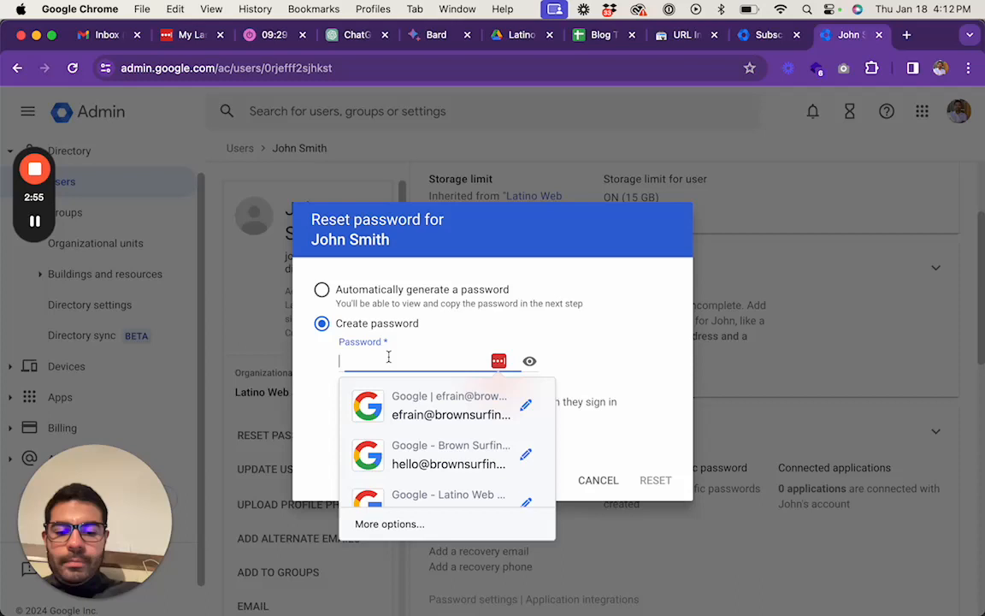
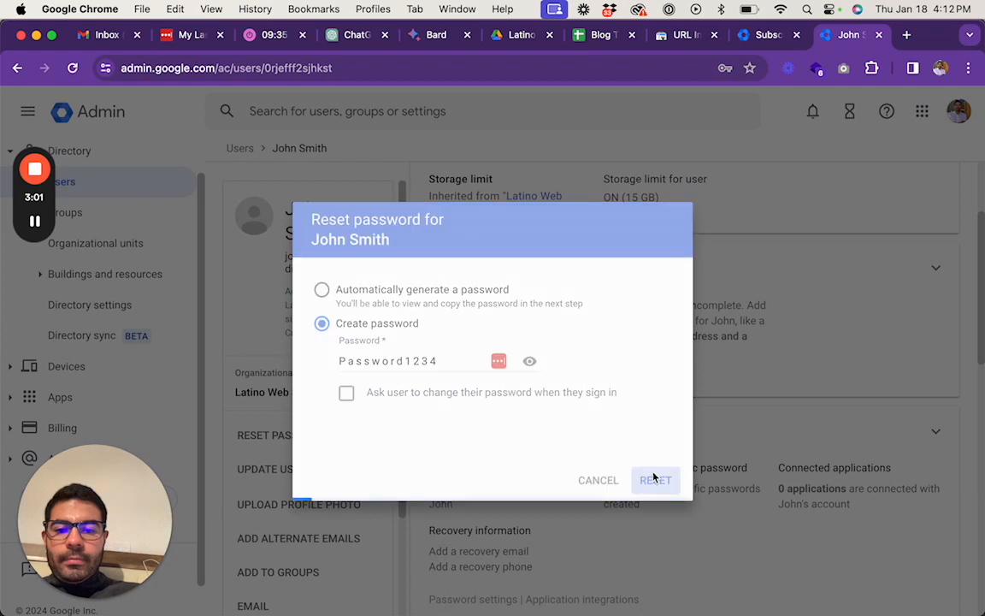
left_click(410, 360)
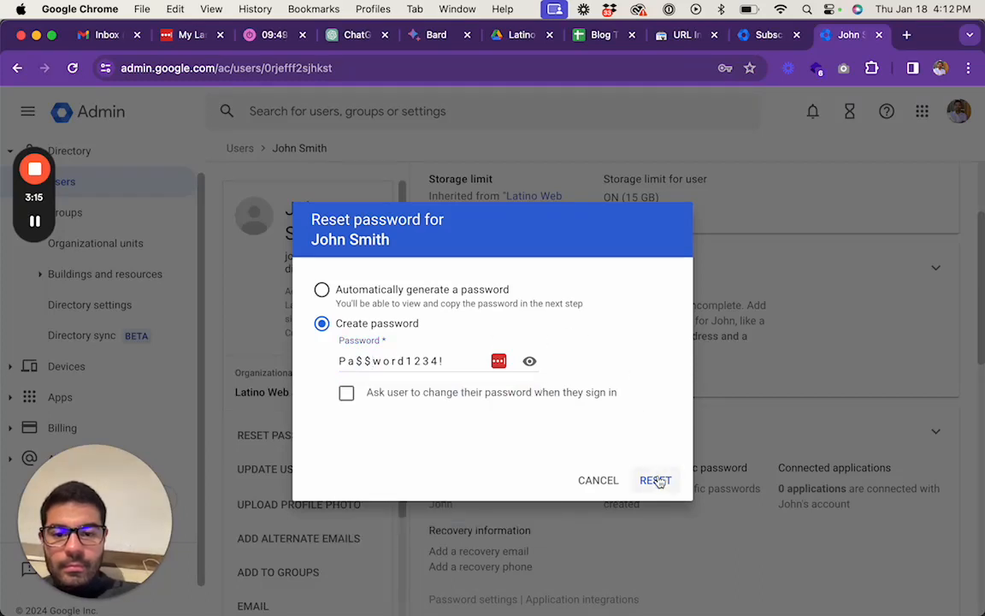
left_click(655, 479)
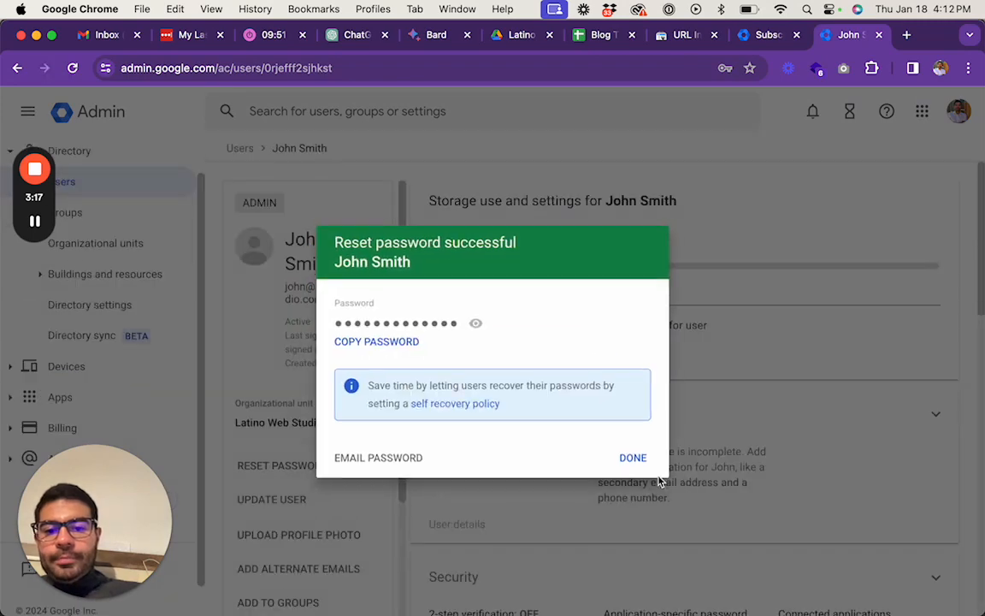
Close the Reset password successful dialog and dismiss the LastPass save popup.
left_click(633, 458)
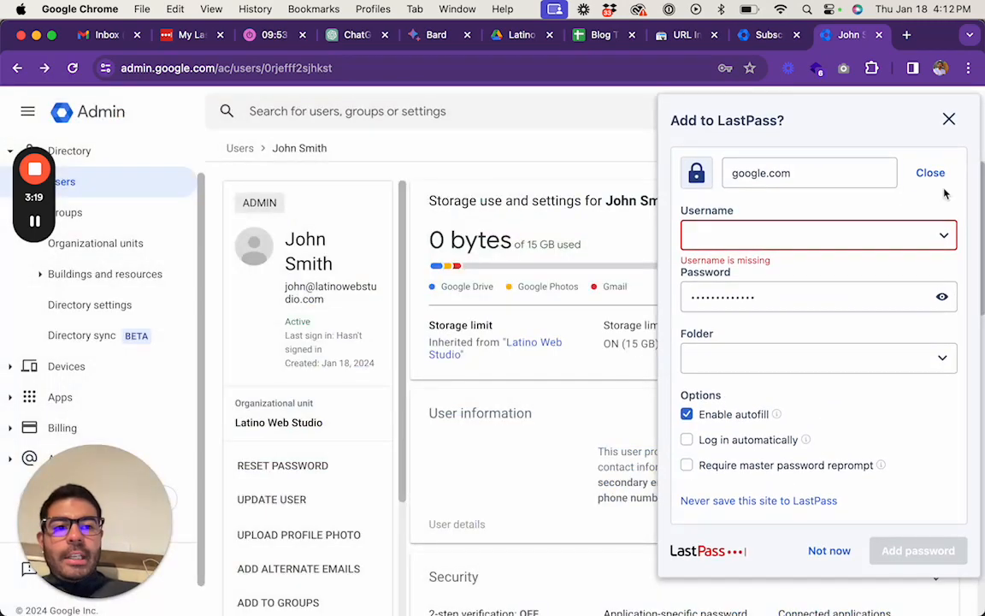
left_click(930, 173)
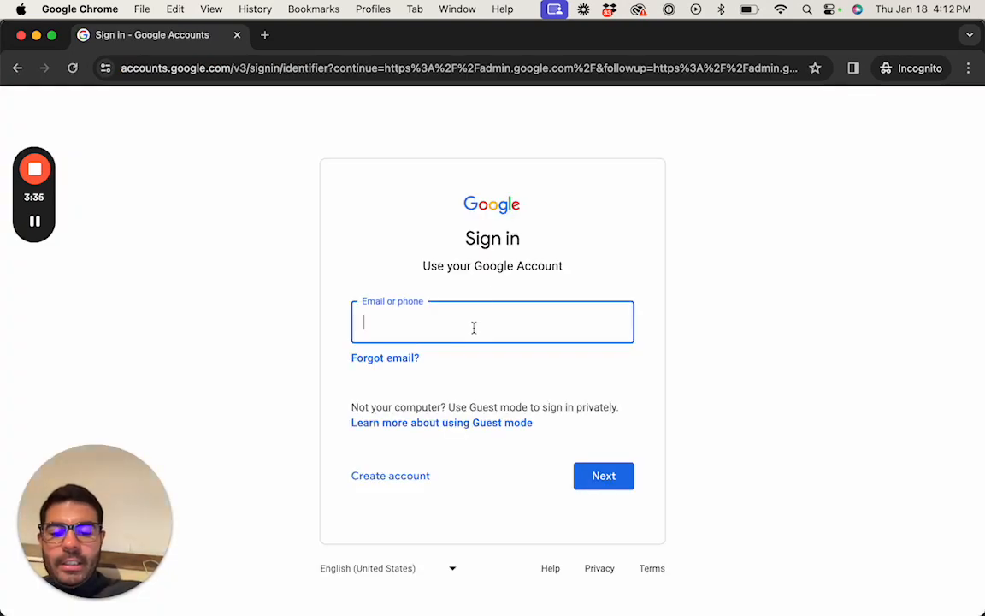
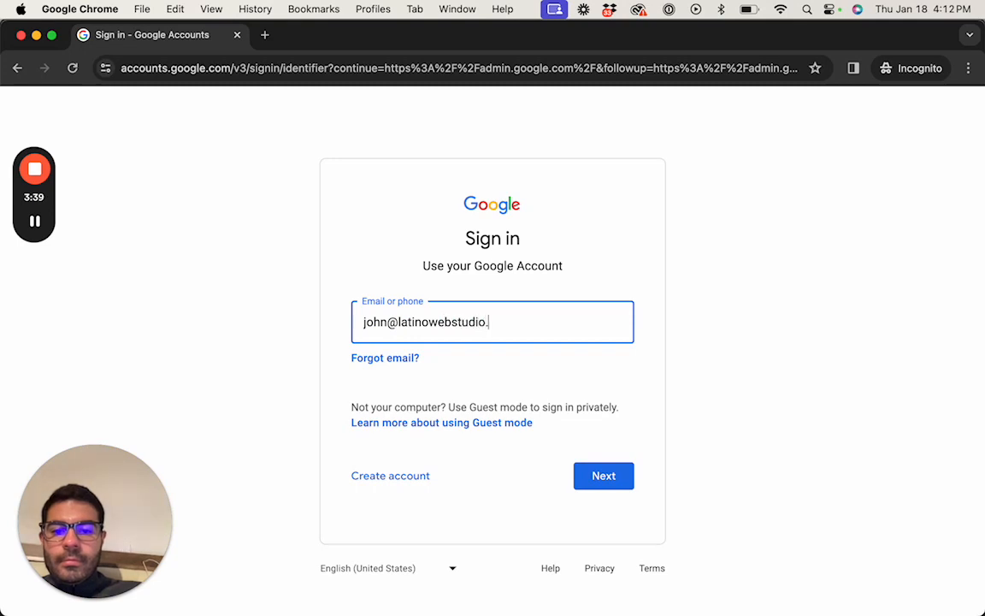
left_click(602, 475)
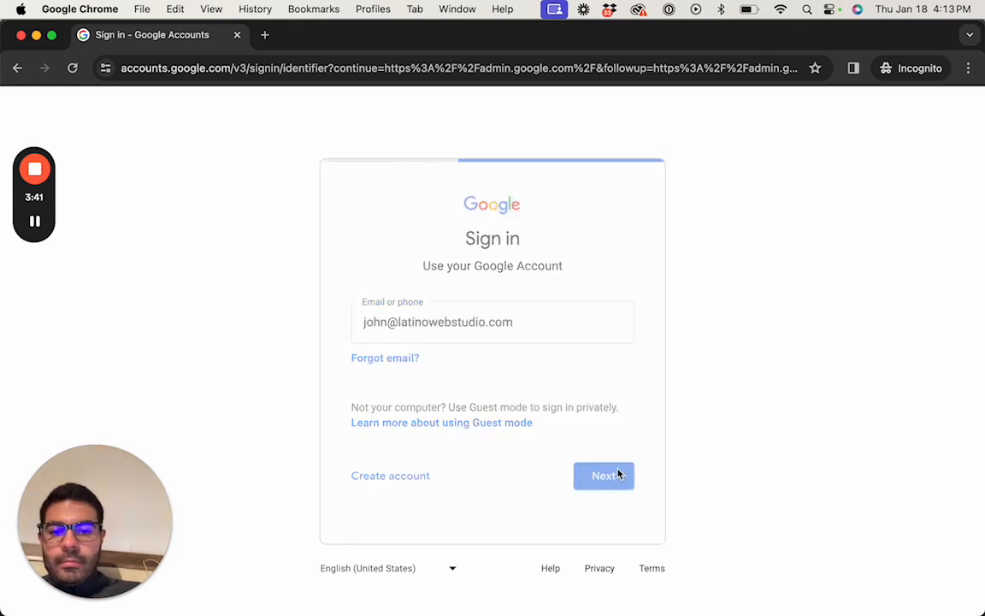
left_click(604, 476)
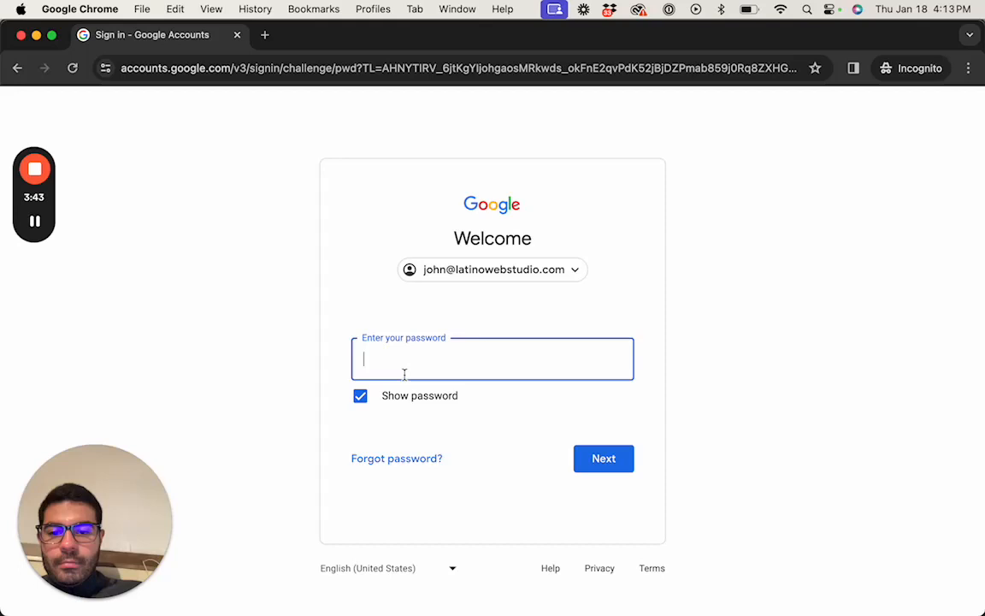
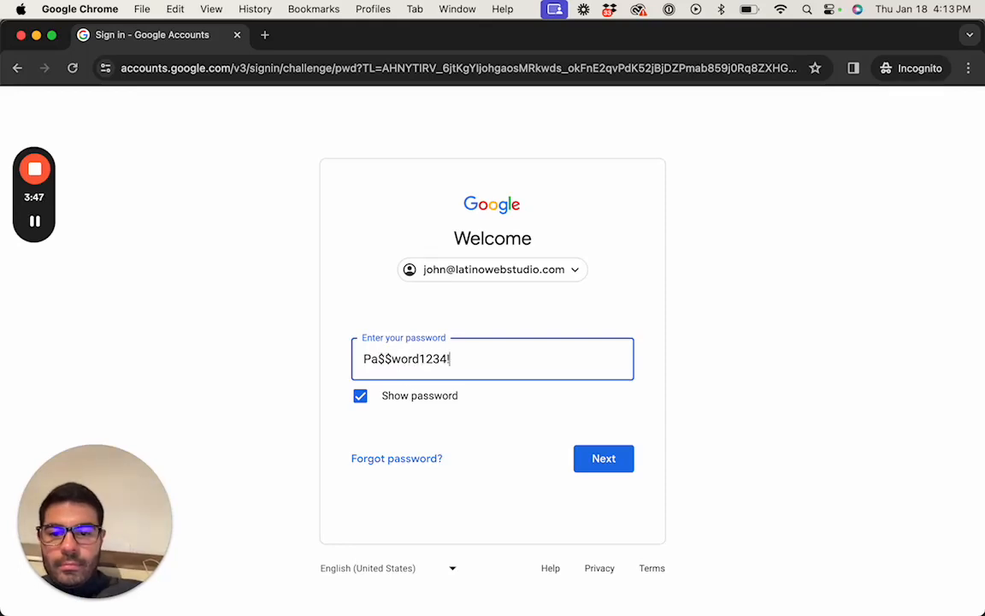
left_click(603, 458)
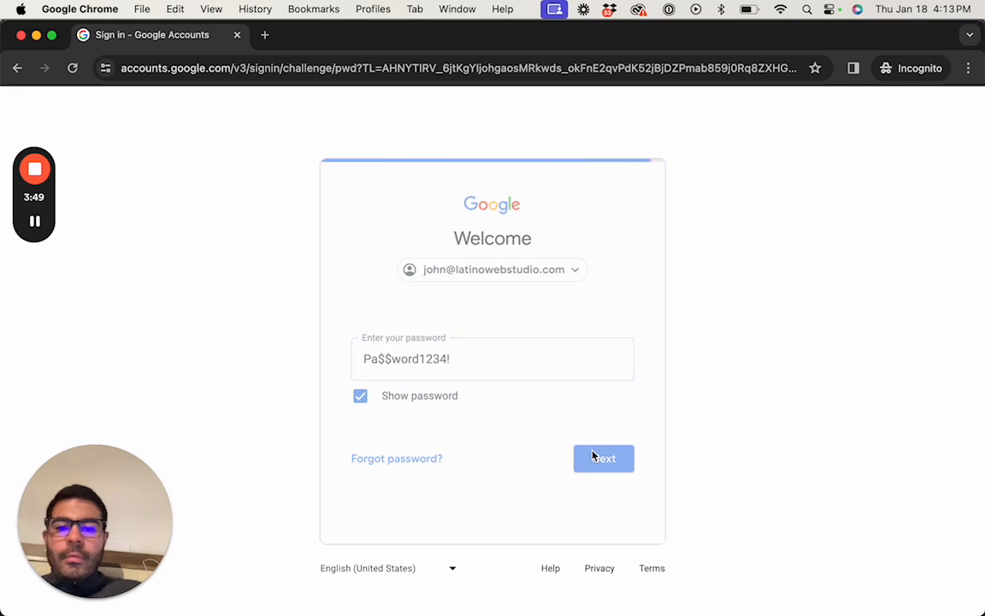
left_click(603, 457)
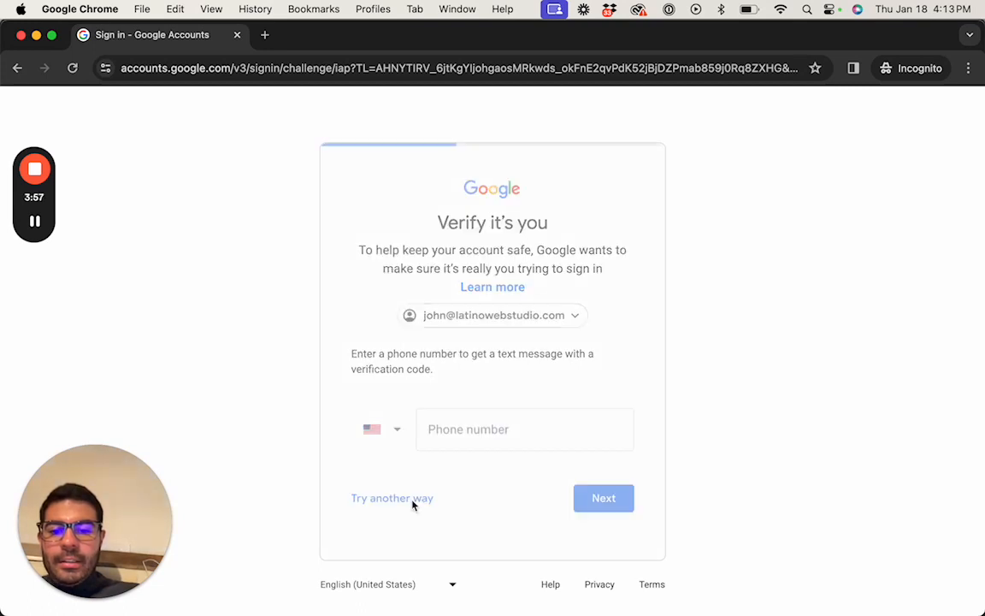
Verify the sign-in with a verification code texted to the phone.
left_click(391, 498)
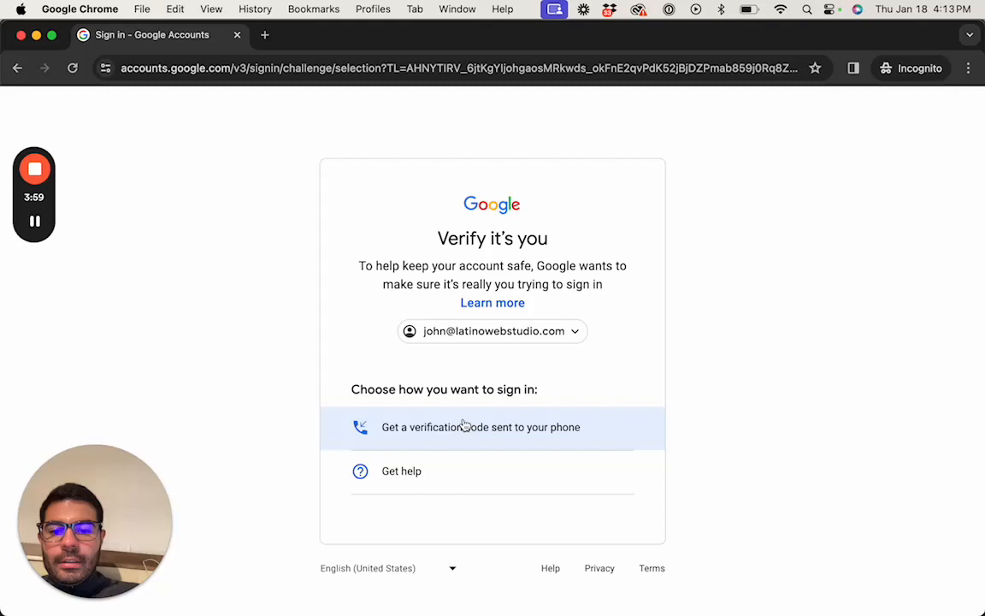
left_click(480, 427)
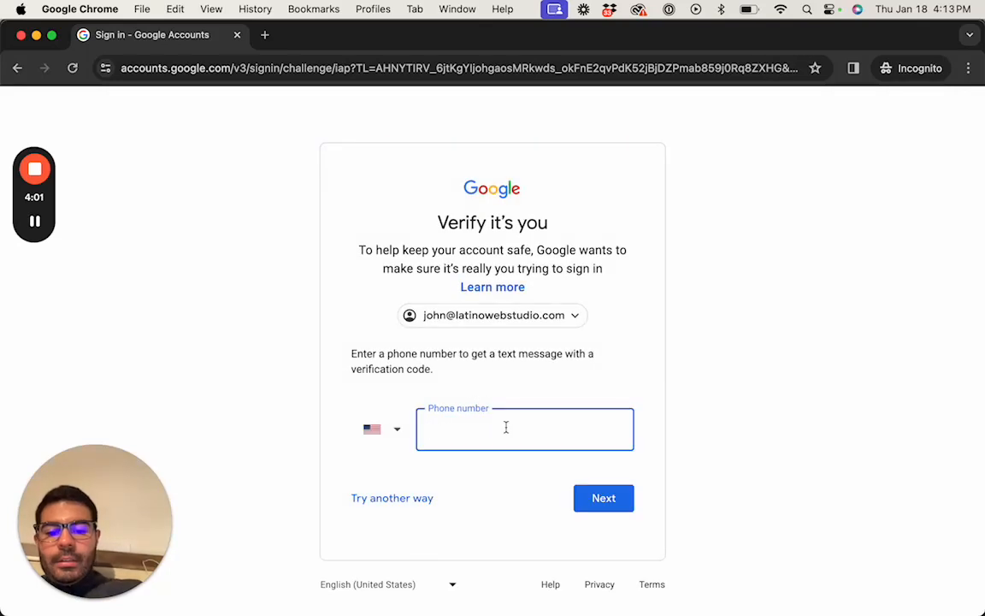
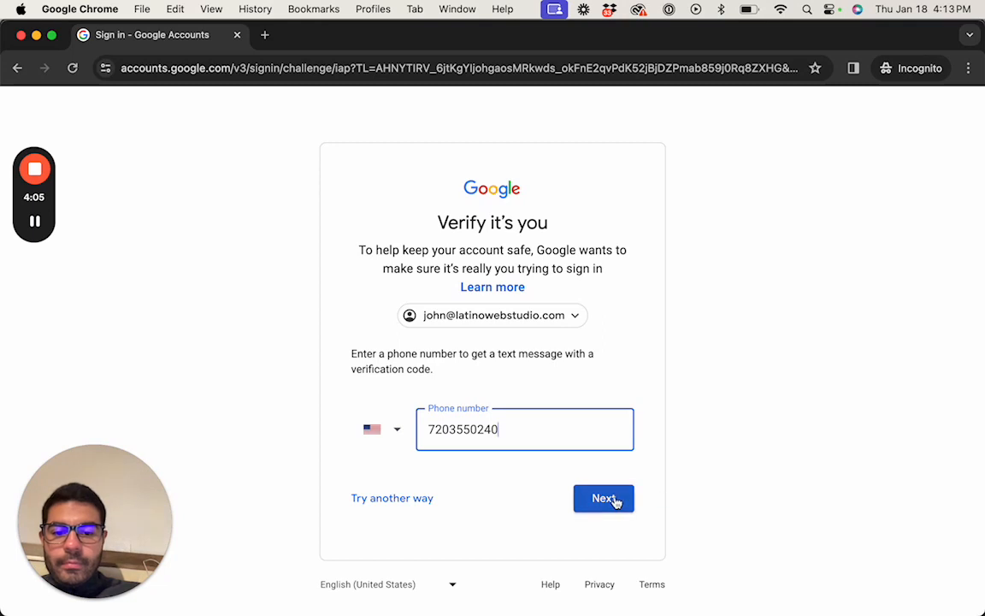
left_click(604, 499)
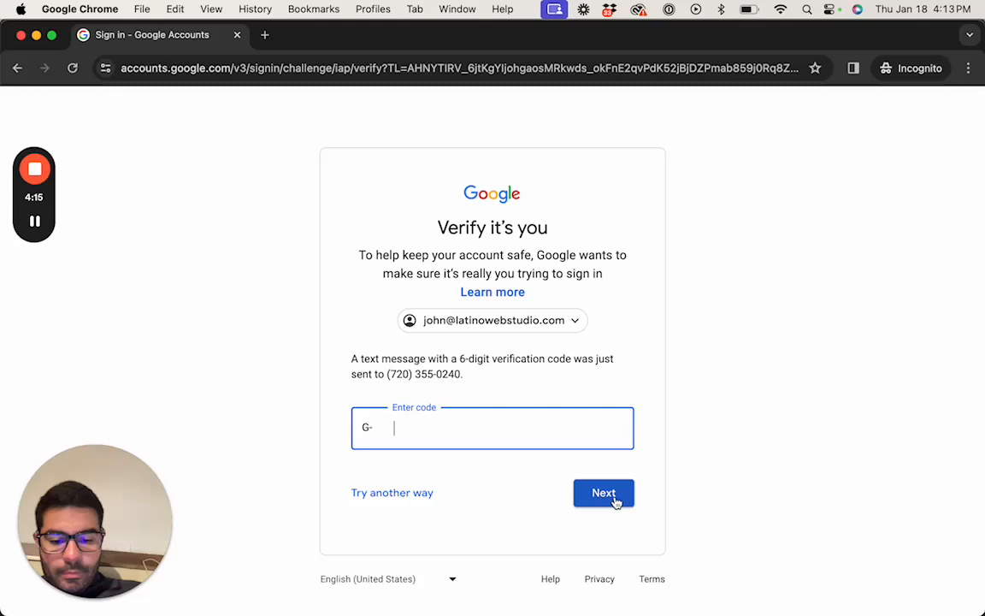
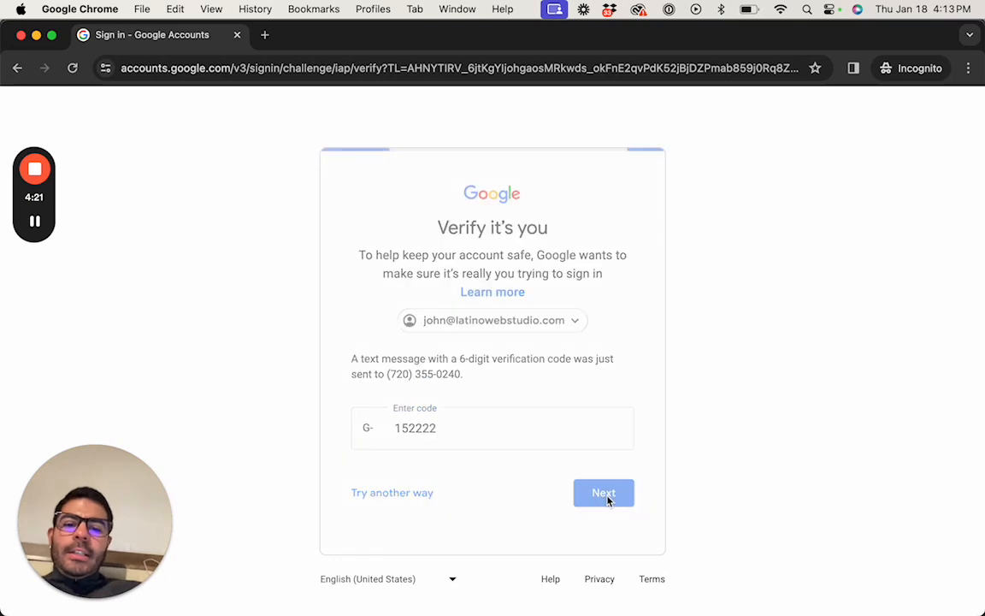
left_click(603, 493)
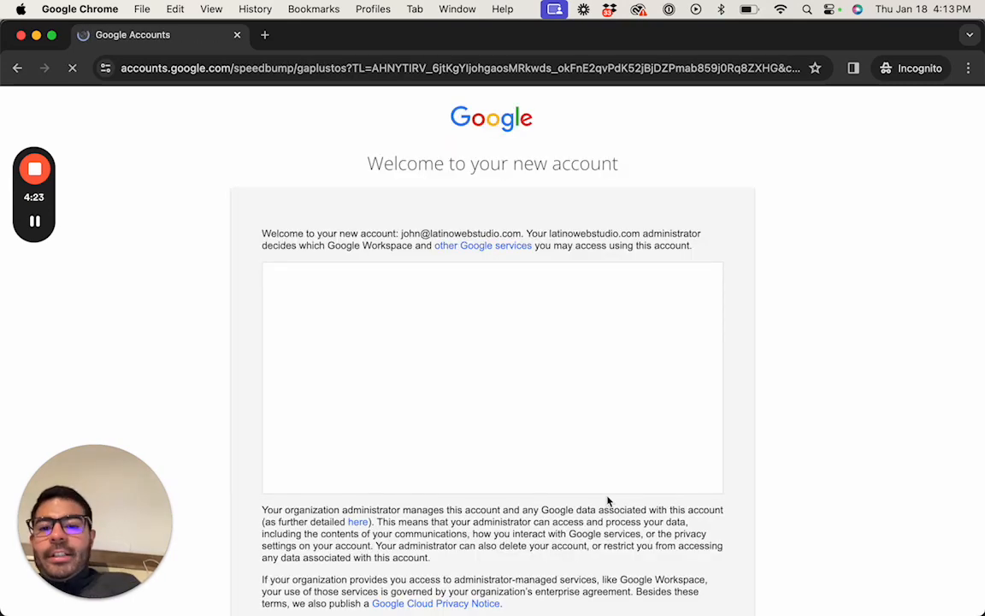
Scroll through the Workspace terms and accept them with I understand.
scroll("down", 3)
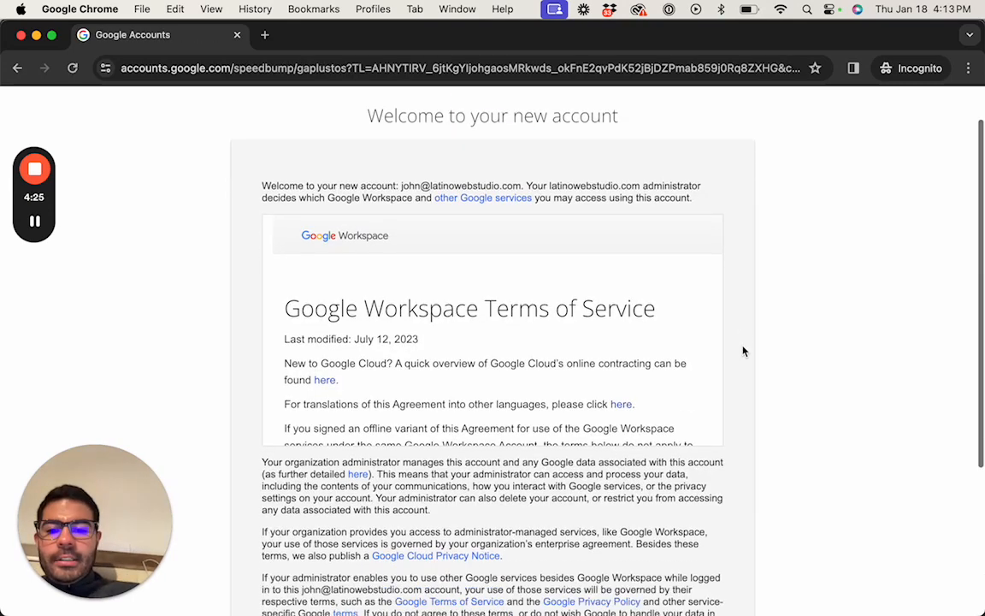
scroll("down", 3)
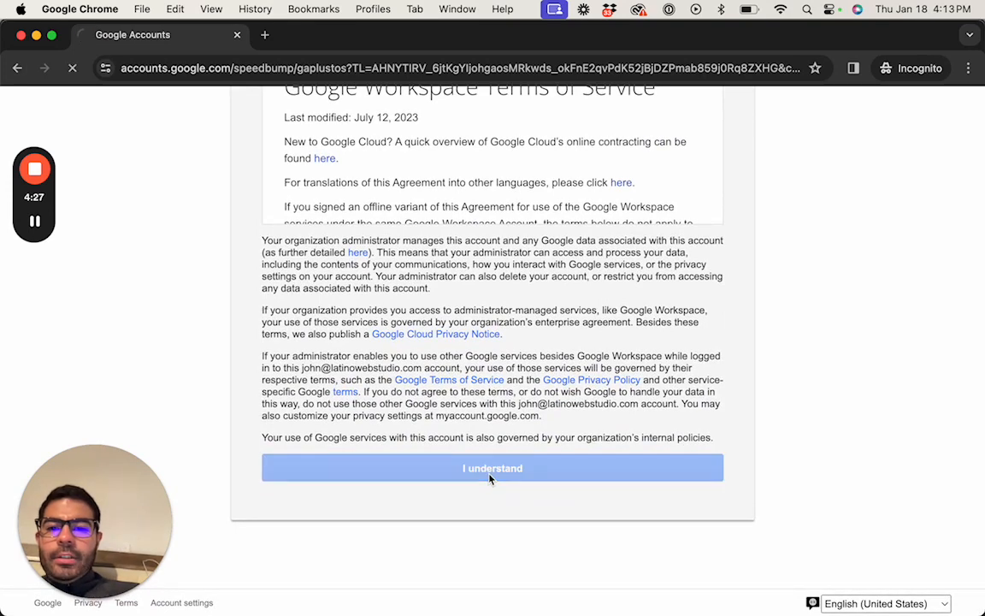
left_click(493, 468)
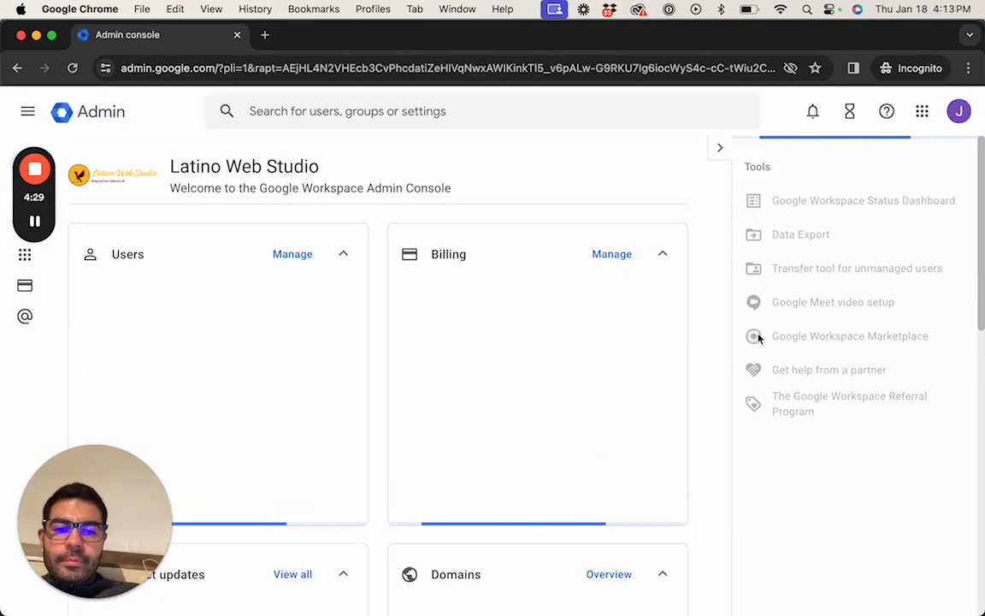
Open Billing > Subscriptions to see Business Starter with one assigned license.
left_click(292, 254)
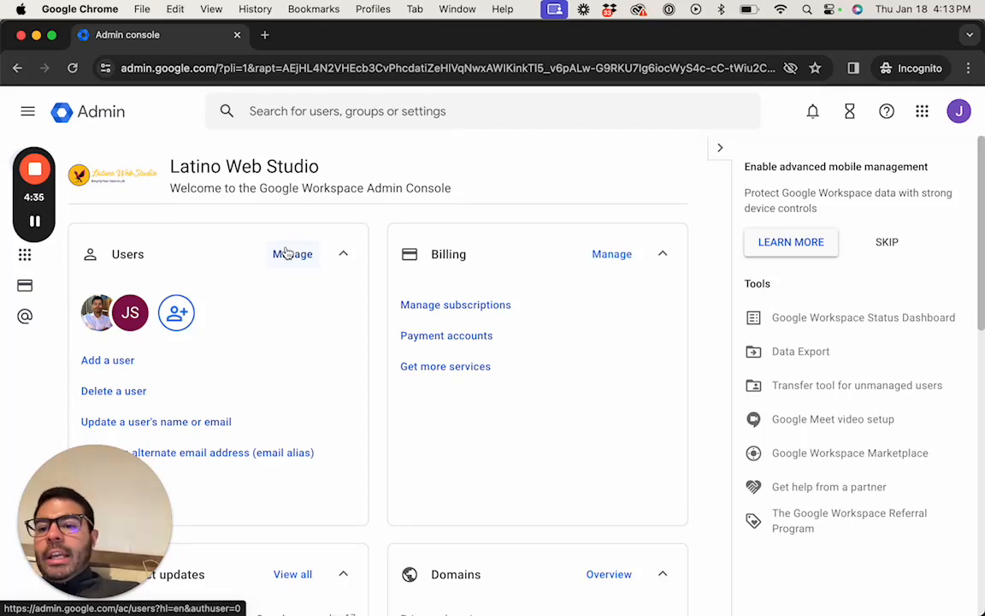
left_click(27, 112)
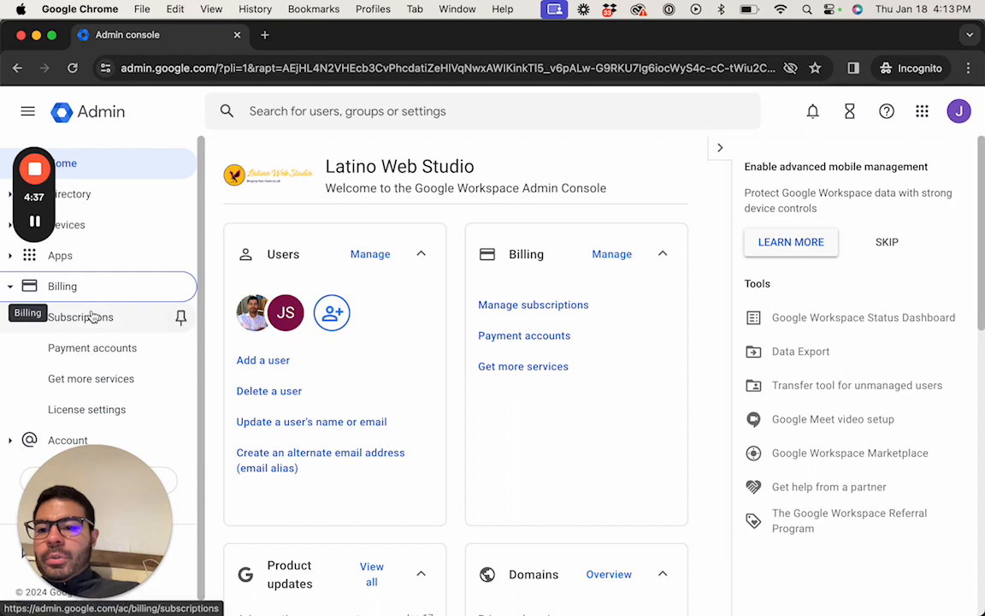
left_click(81, 316)
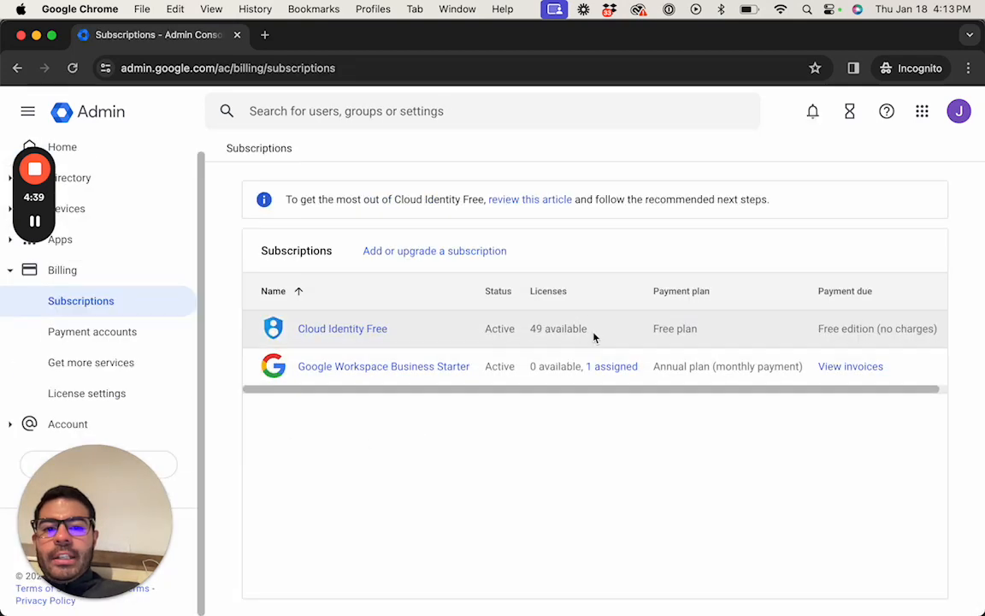